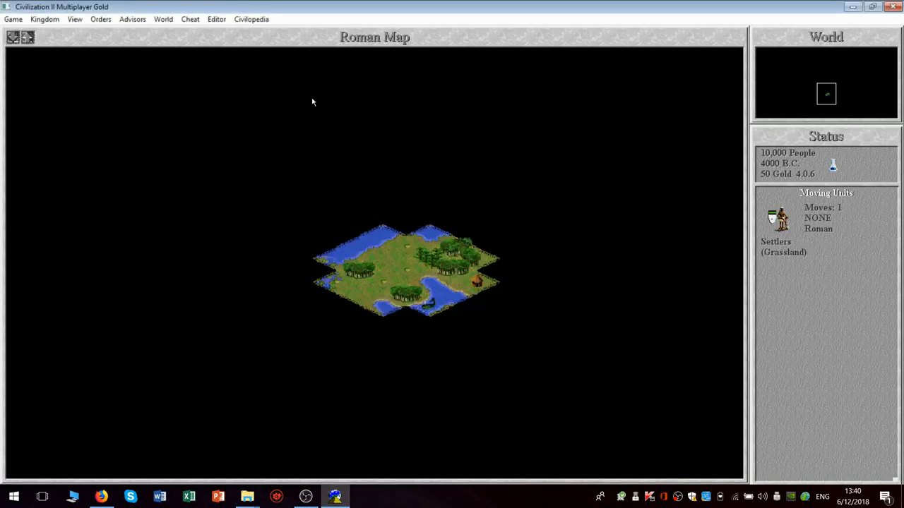
# - Bring up the Civilopedia topic menu over the Roman map
pyautogui.click(252, 20)
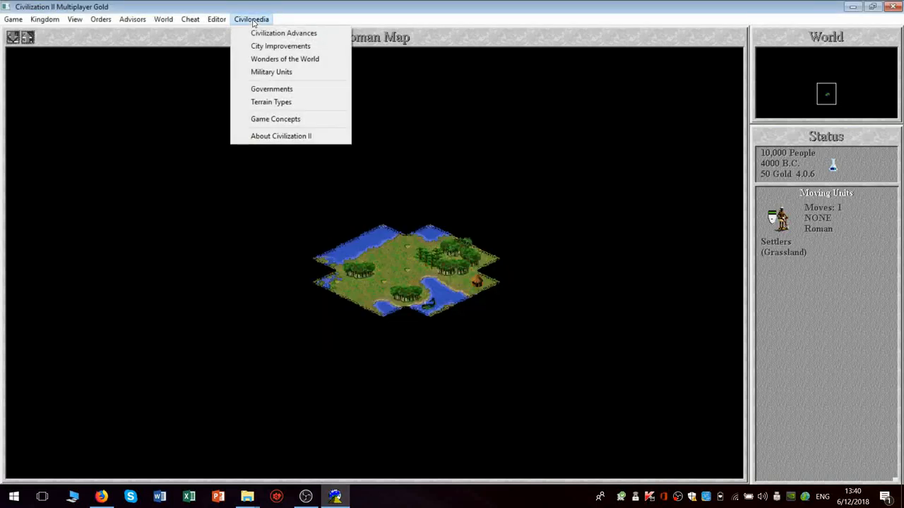
pyautogui.moveTo(271, 88)
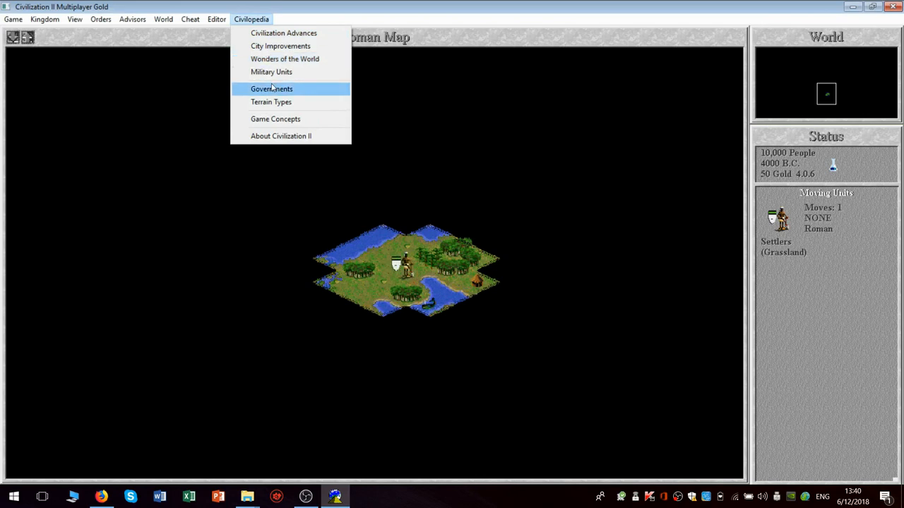
pyautogui.moveTo(275, 102)
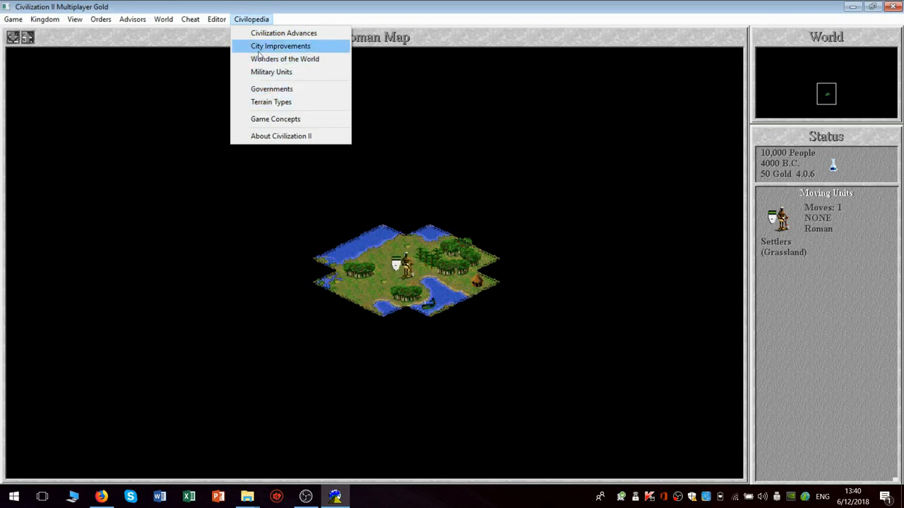
pyautogui.moveTo(283, 34)
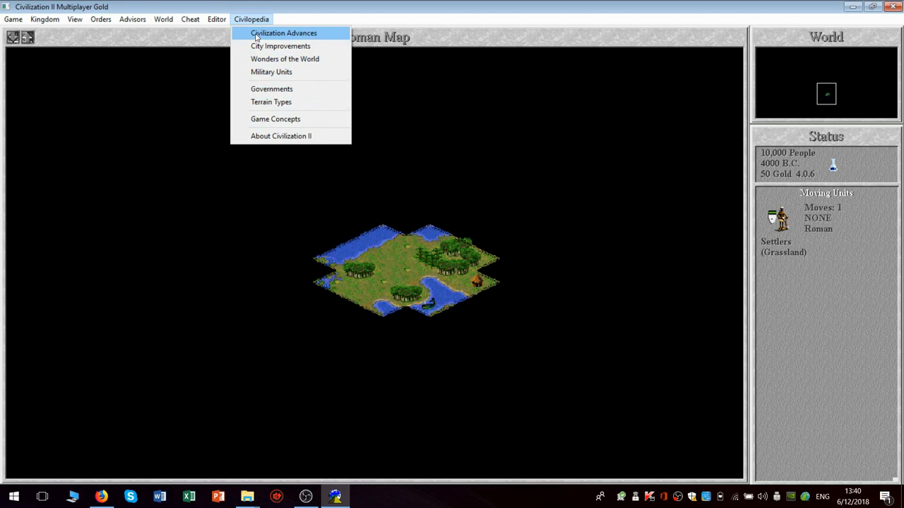
# - Browse the City Improvements list and select the Barracks entry
pyautogui.click(282, 32)
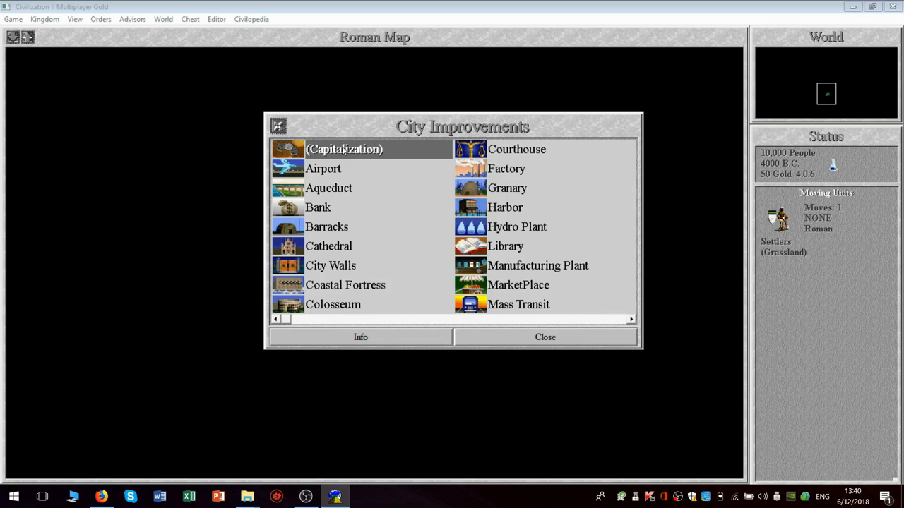
pyautogui.moveTo(427, 152)
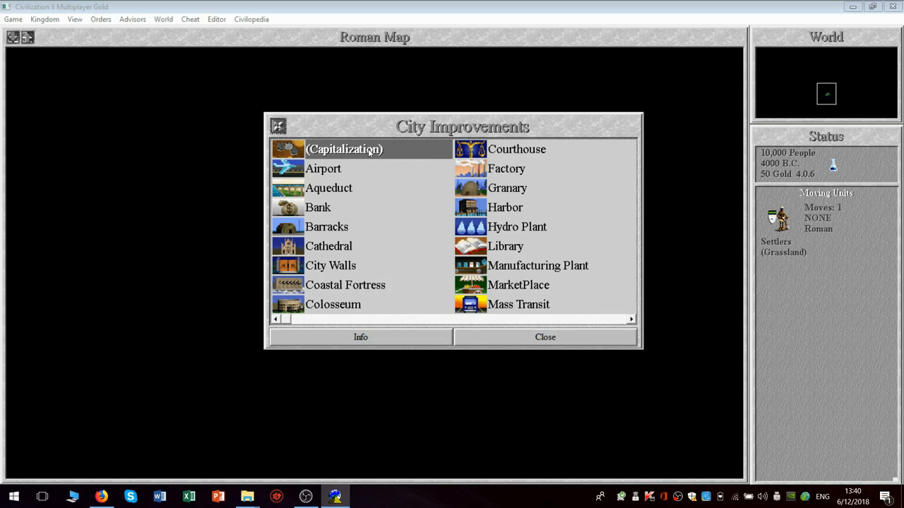
pyautogui.moveTo(396, 149)
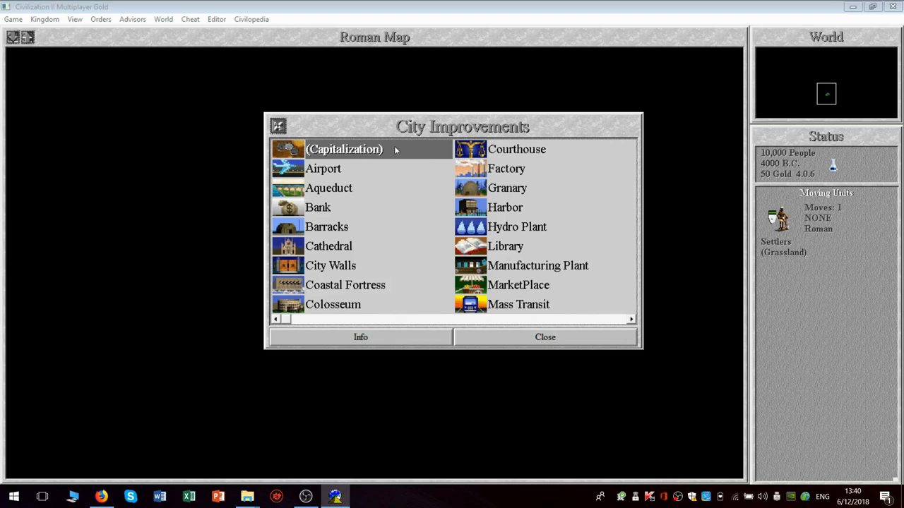
pyautogui.moveTo(472, 316)
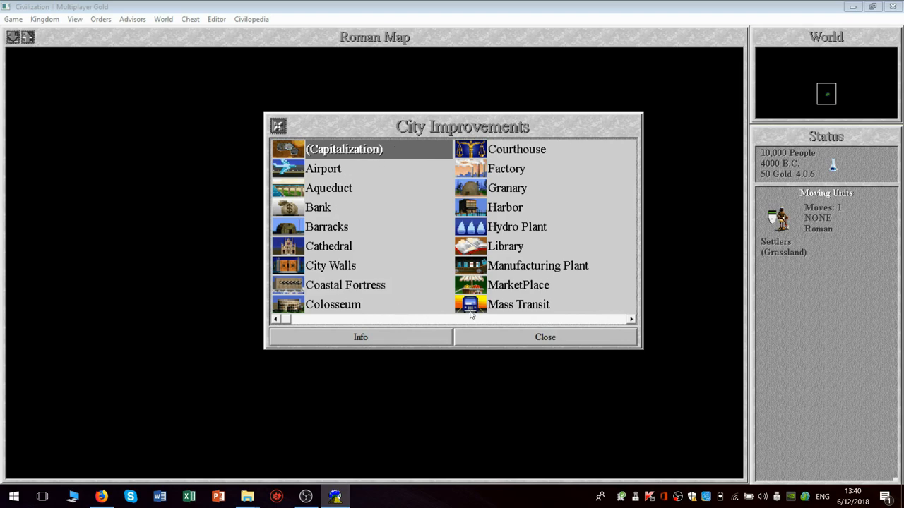
pyautogui.moveTo(333, 292)
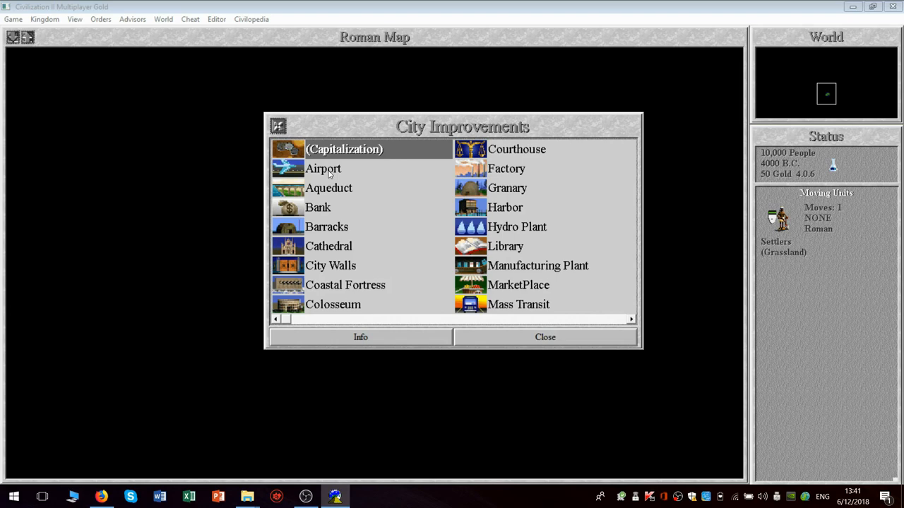
pyautogui.moveTo(317, 229)
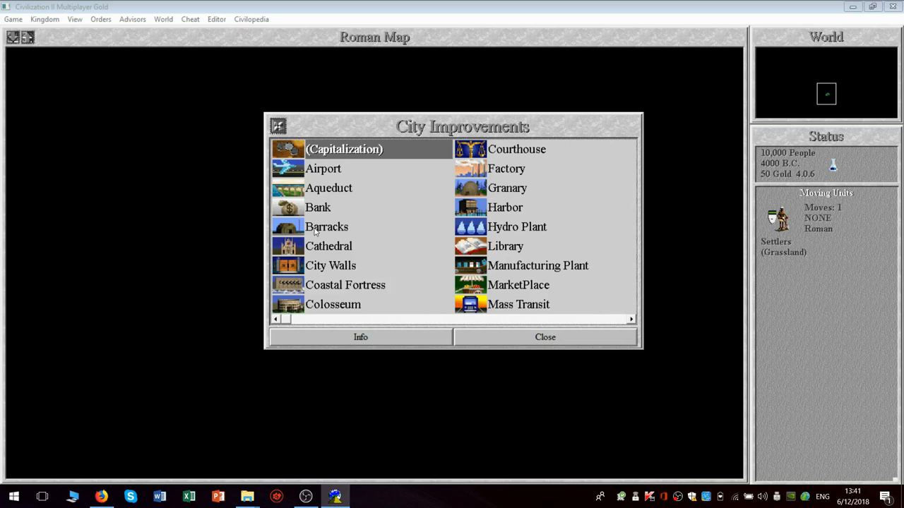
pyautogui.click(327, 226)
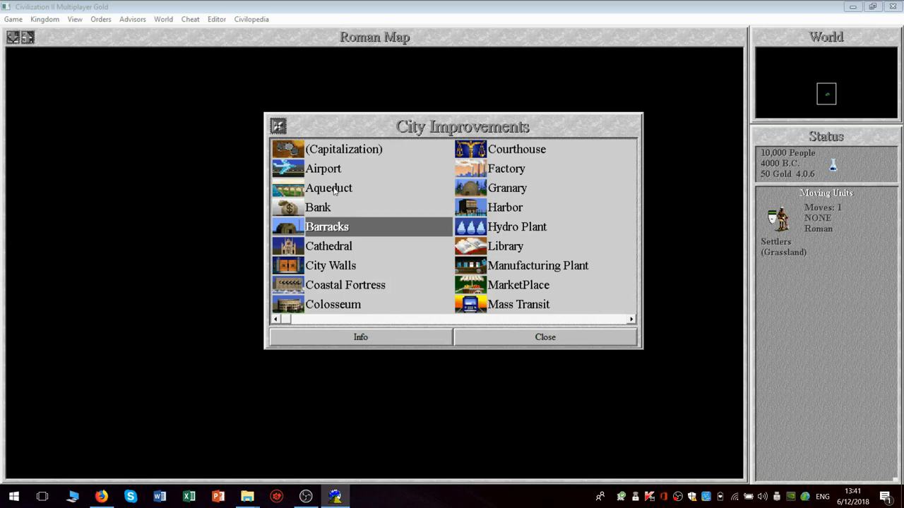
pyautogui.moveTo(336, 170)
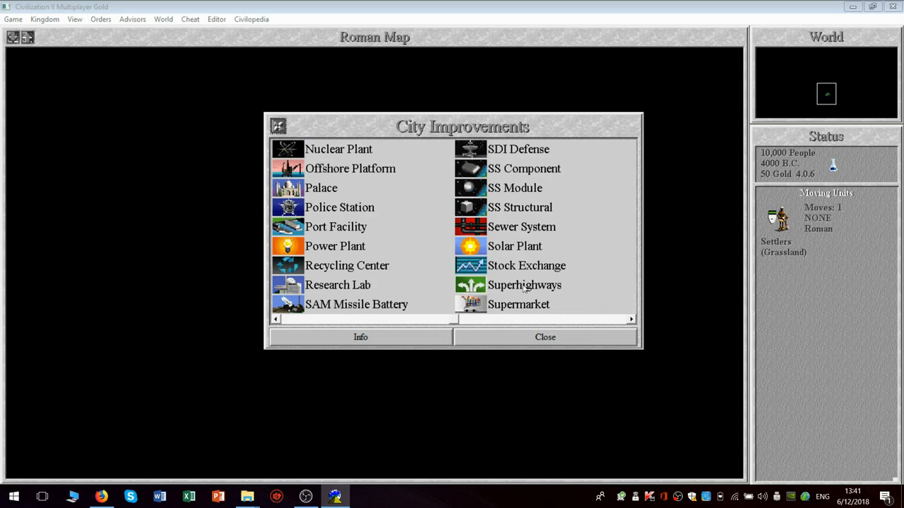
pyautogui.click(336, 226)
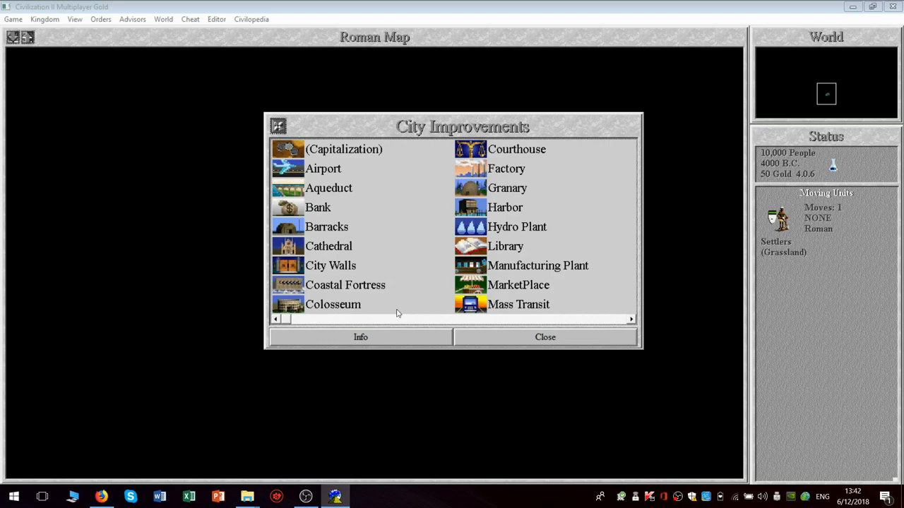
pyautogui.moveTo(558, 302)
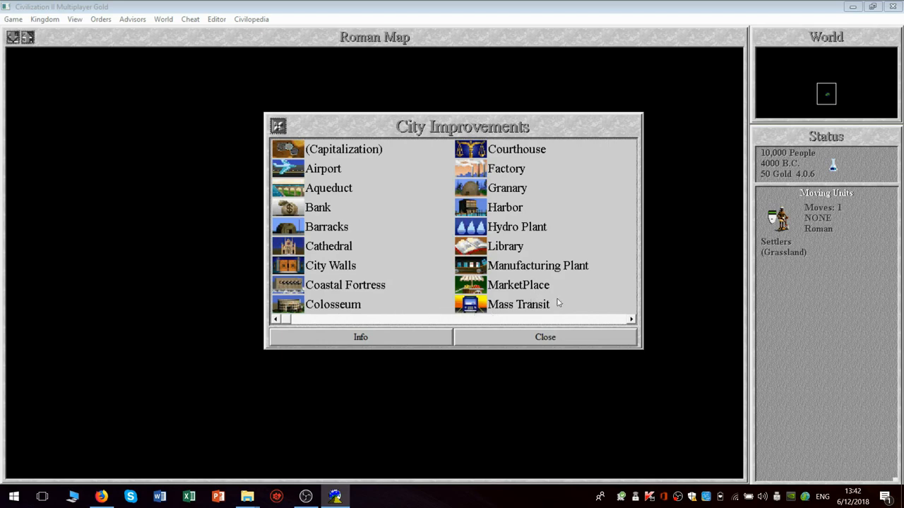
pyautogui.moveTo(612, 320)
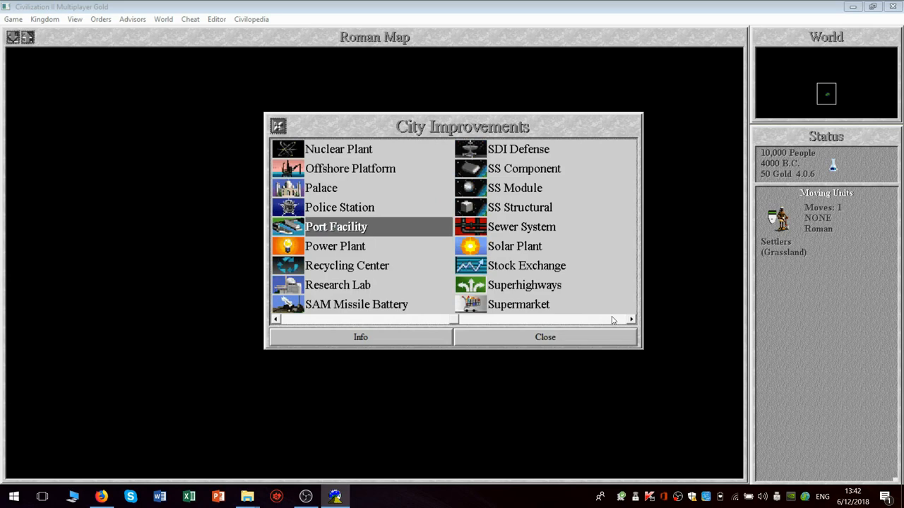
pyautogui.moveTo(335, 162)
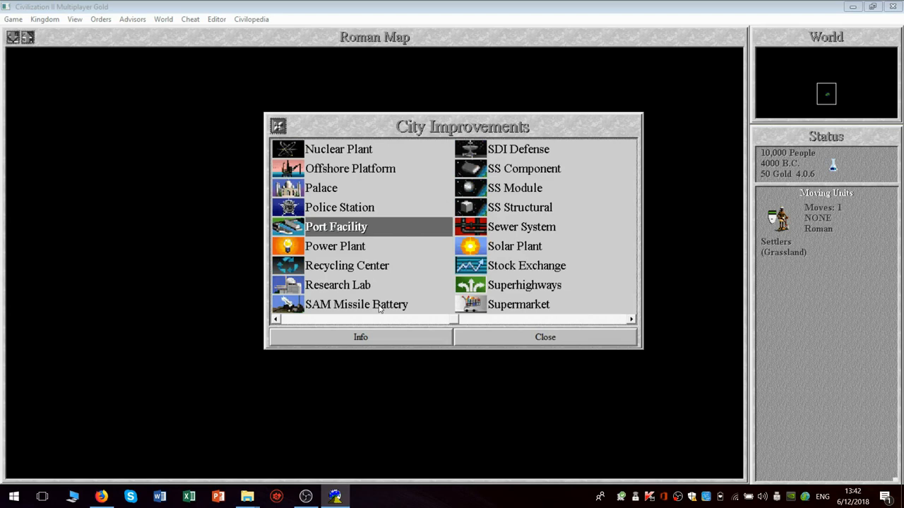
pyautogui.moveTo(510, 305)
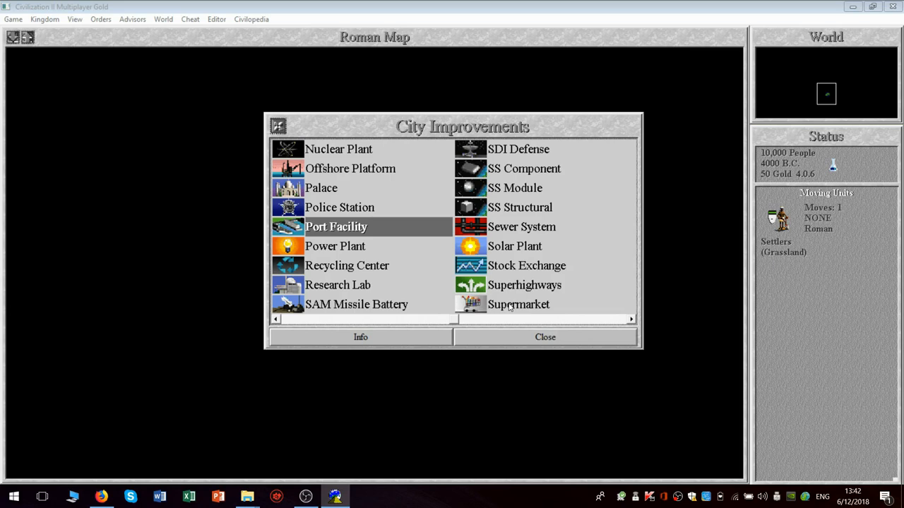
pyautogui.moveTo(512, 300)
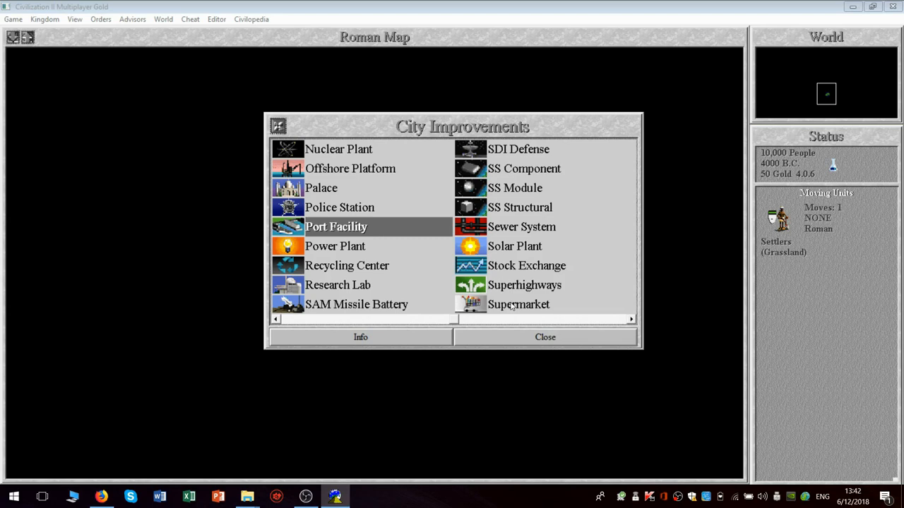
pyautogui.moveTo(510, 288)
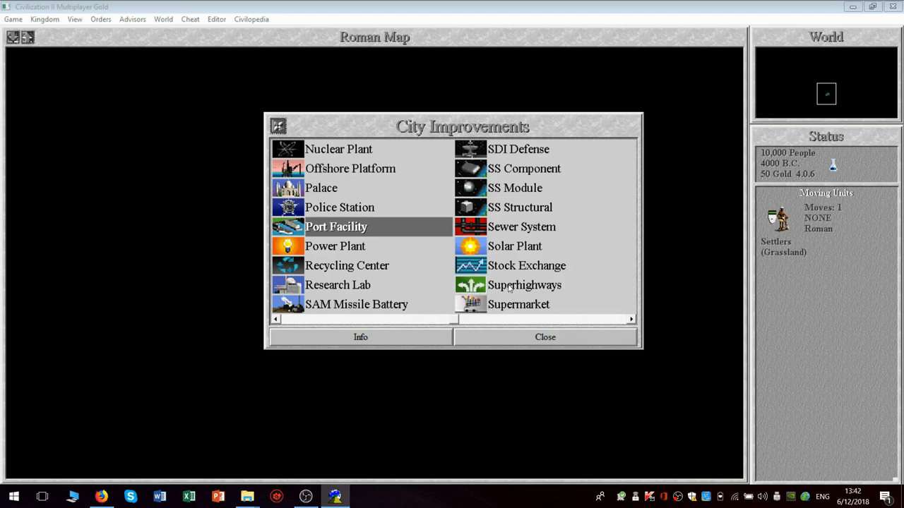
# - Read the Superhighways information page, then return to the Roman map
pyautogui.click(525, 286)
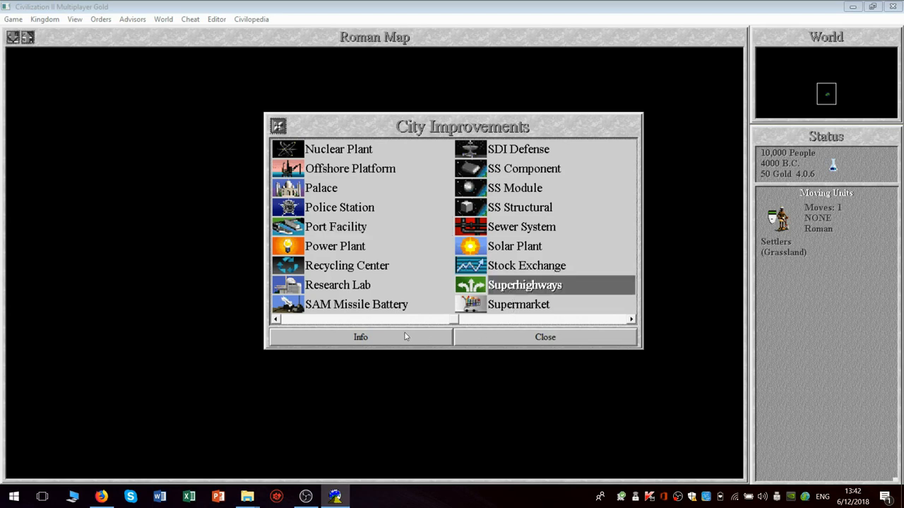
pyautogui.click(360, 336)
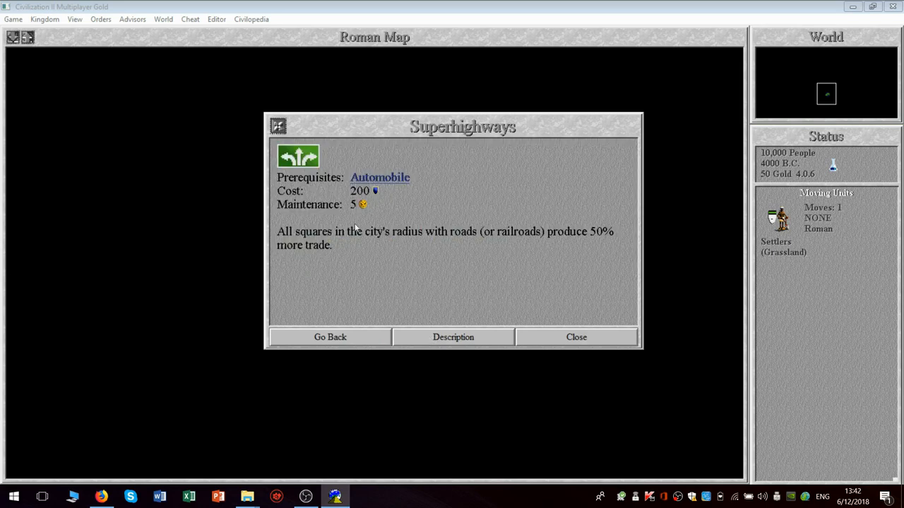
pyautogui.moveTo(446, 240)
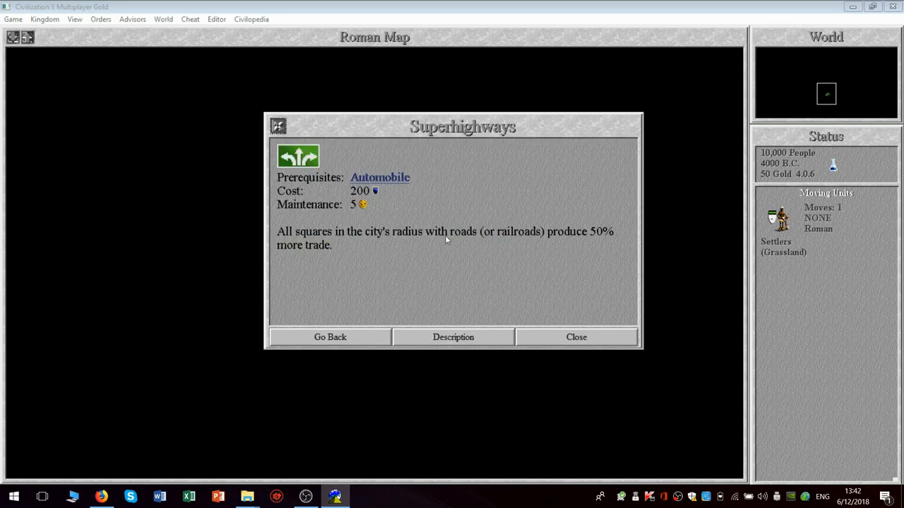
pyautogui.moveTo(540, 252)
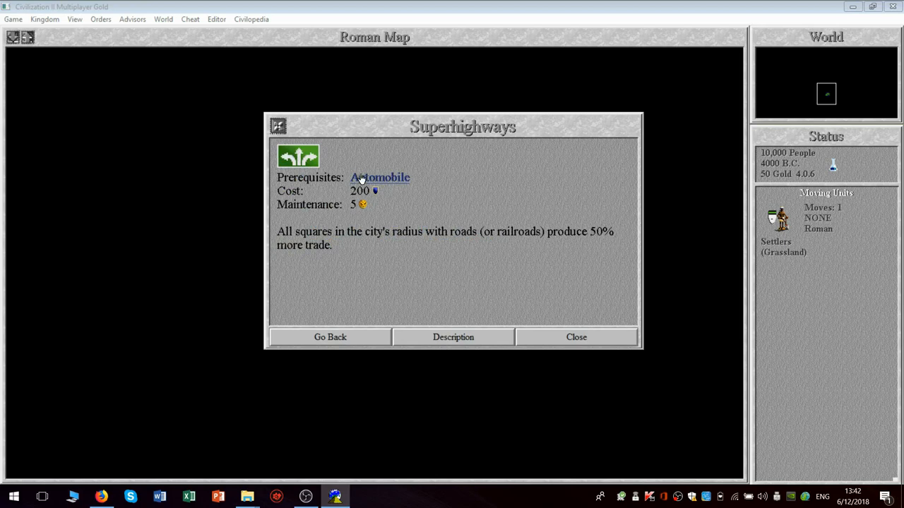
pyautogui.moveTo(305, 158)
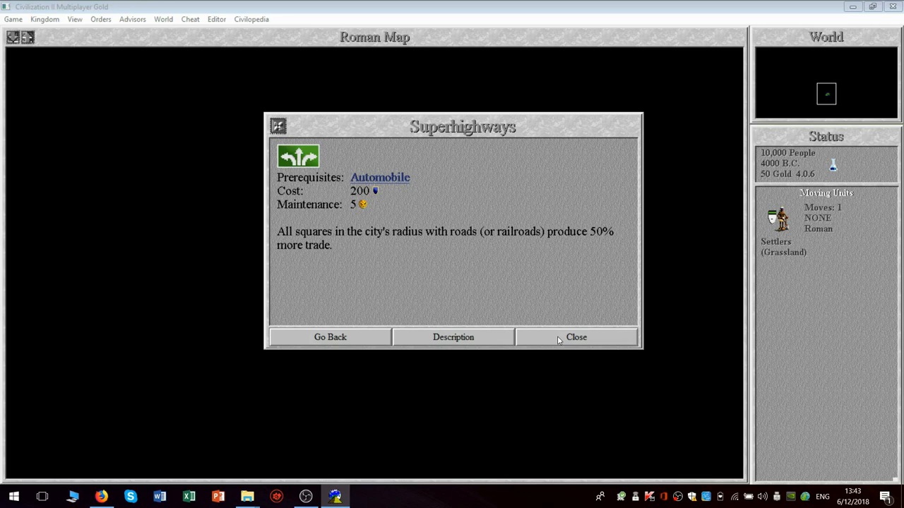
pyautogui.click(577, 336)
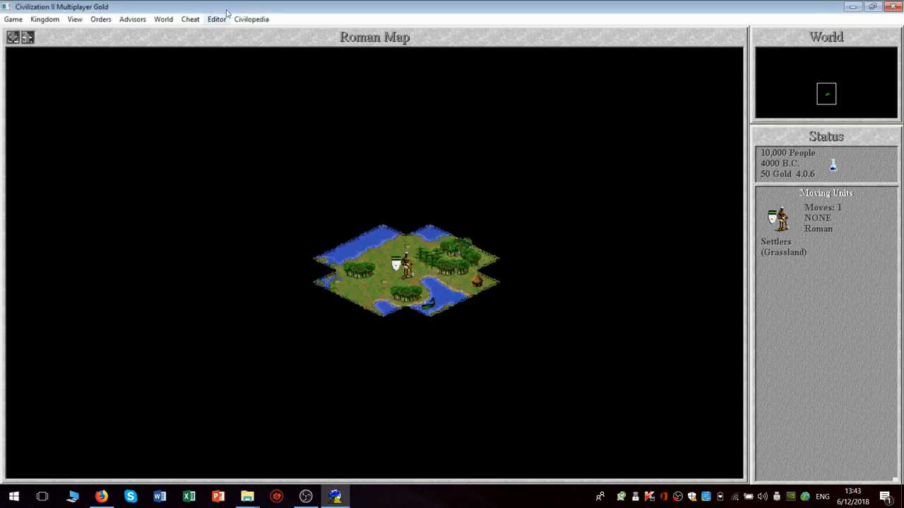
# - Read the Supermarket entry from City Improvements, then return to the map
pyautogui.click(251, 20)
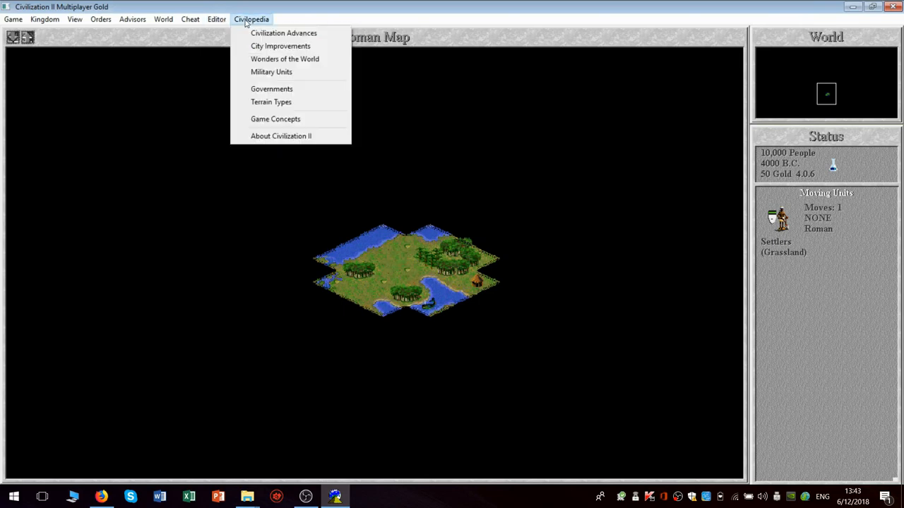
pyautogui.click(280, 45)
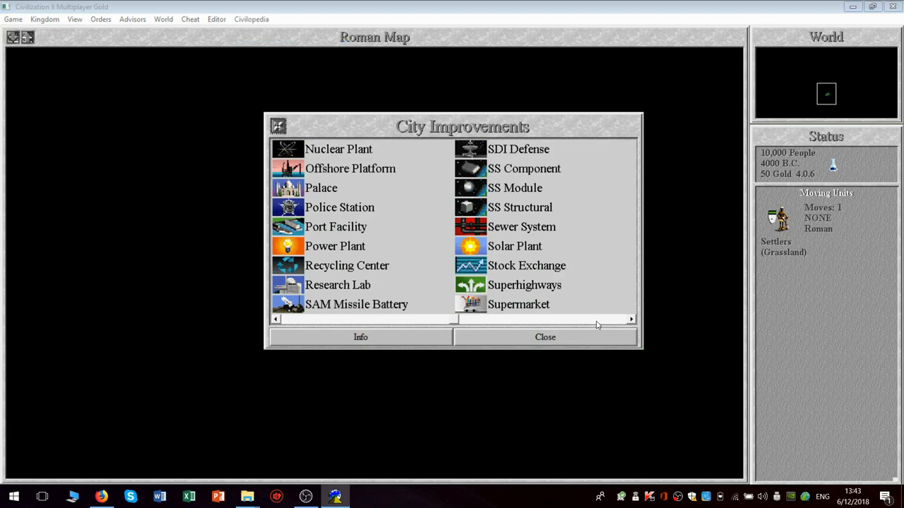
pyautogui.click(520, 305)
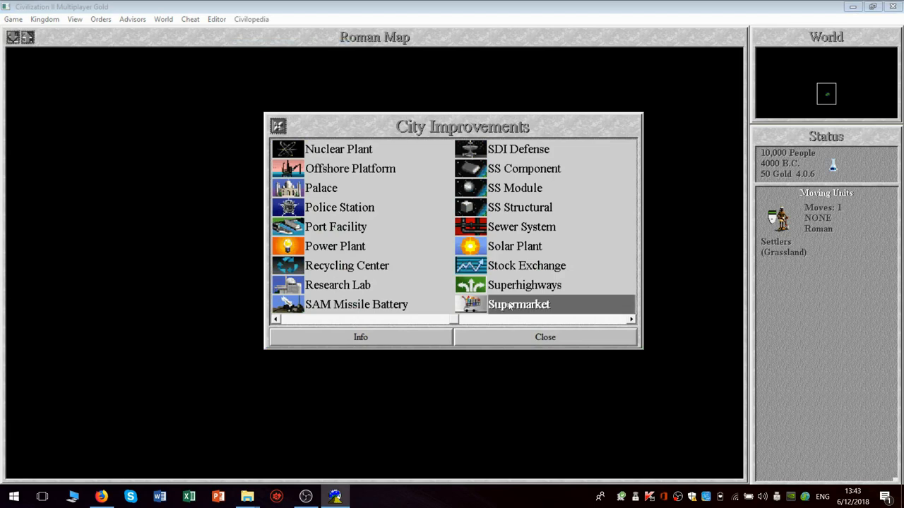
pyautogui.click(360, 337)
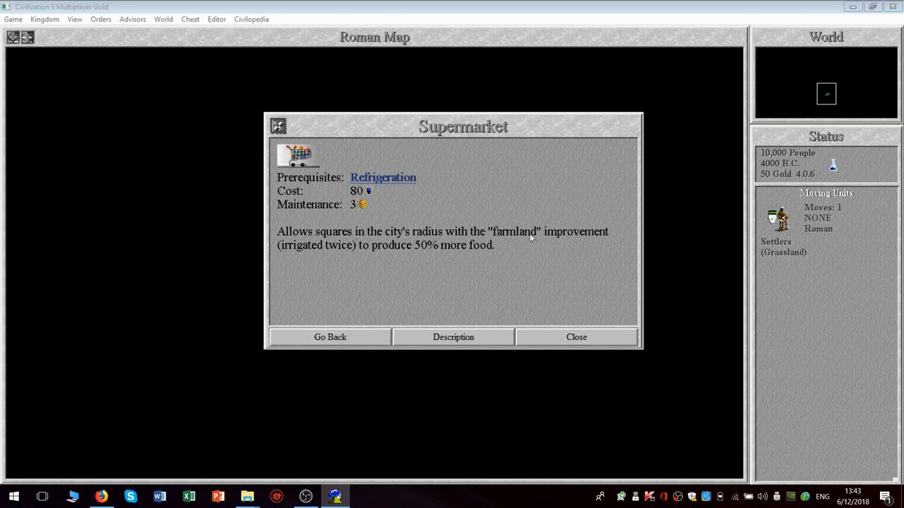
pyautogui.moveTo(590, 240)
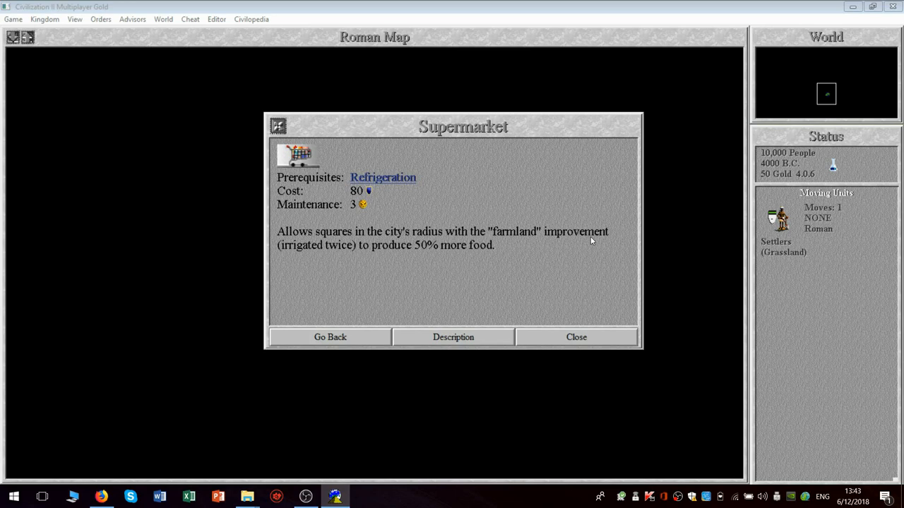
pyautogui.moveTo(575, 322)
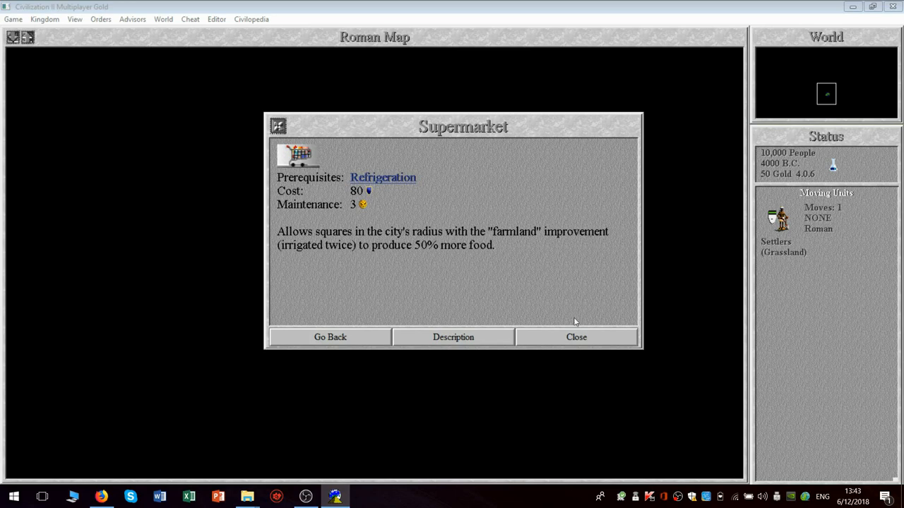
pyautogui.moveTo(576, 340)
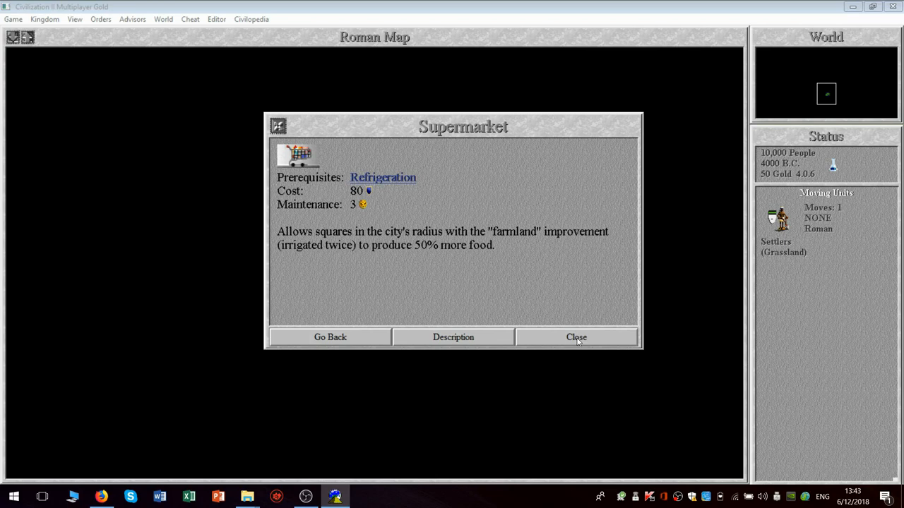
pyautogui.click(576, 336)
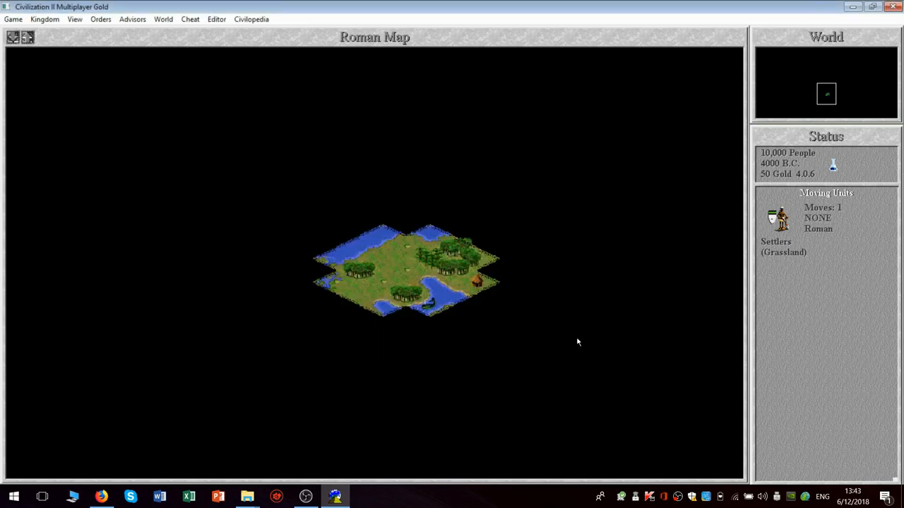
# - Reopen the City Improvements encyclopedia list from the Civilopedia menu
pyautogui.click(252, 19)
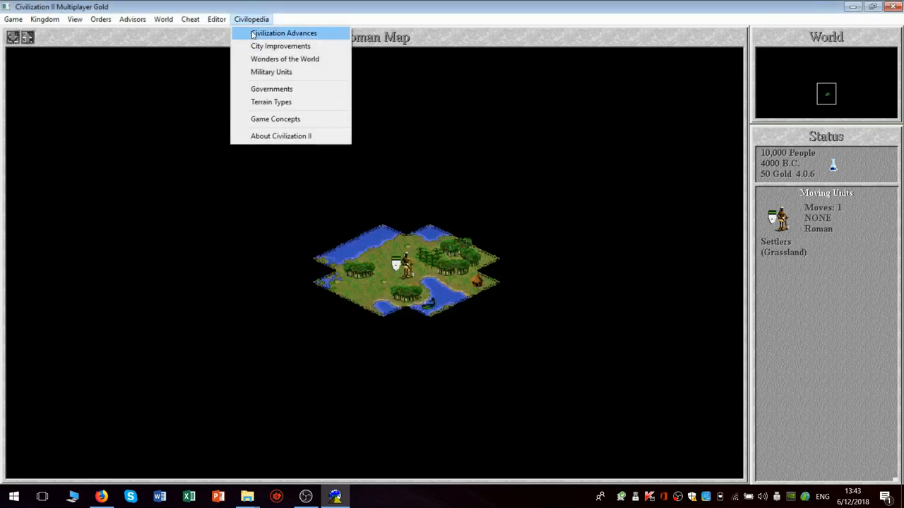
pyautogui.moveTo(280, 45)
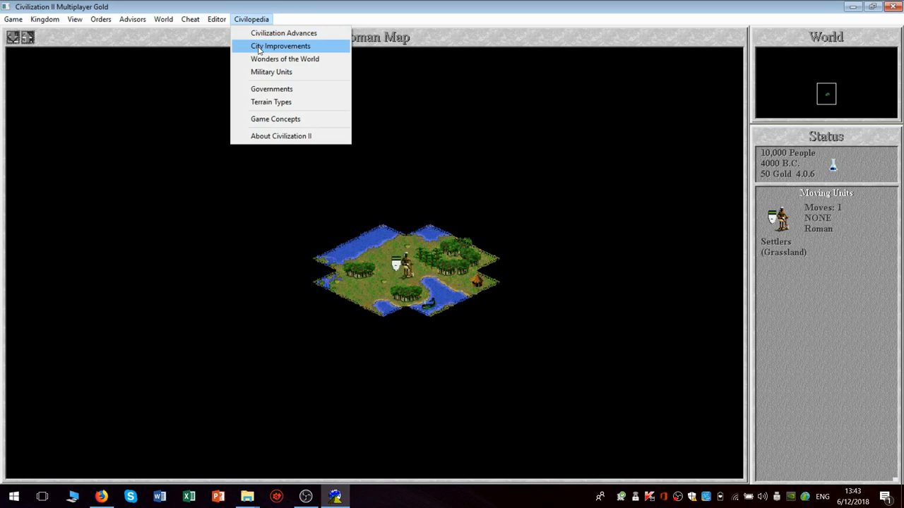
pyautogui.click(279, 45)
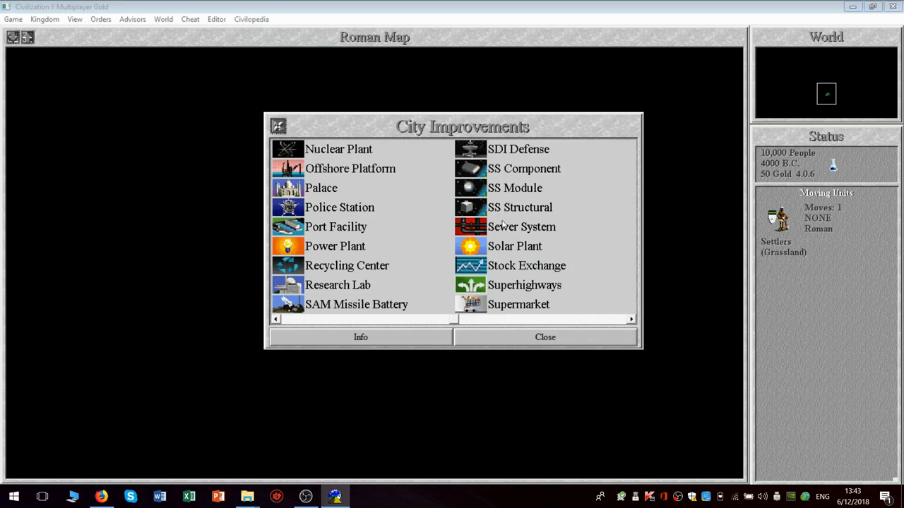
pyautogui.moveTo(505, 227)
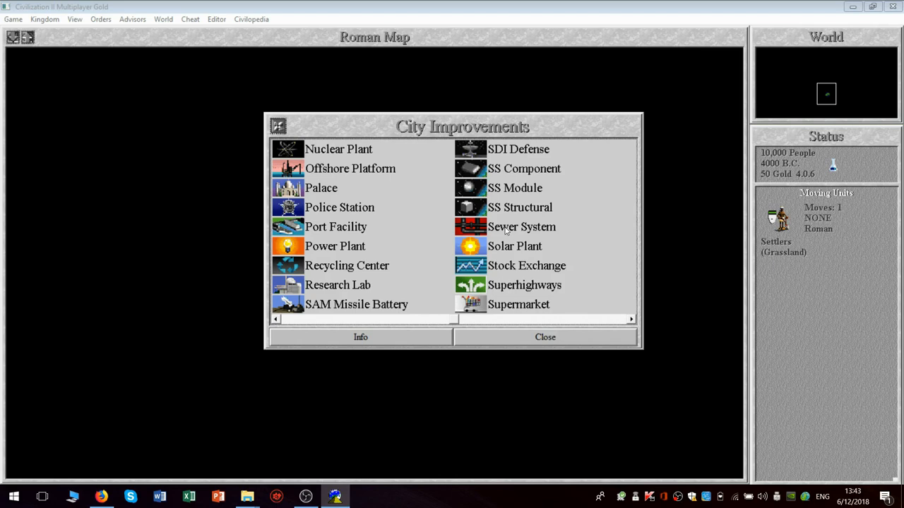
pyautogui.moveTo(610, 322)
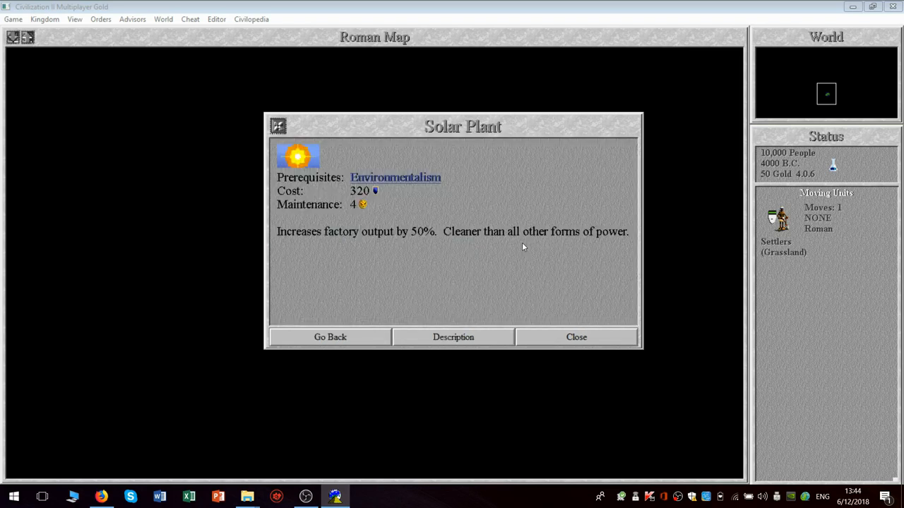
pyautogui.moveTo(445, 237)
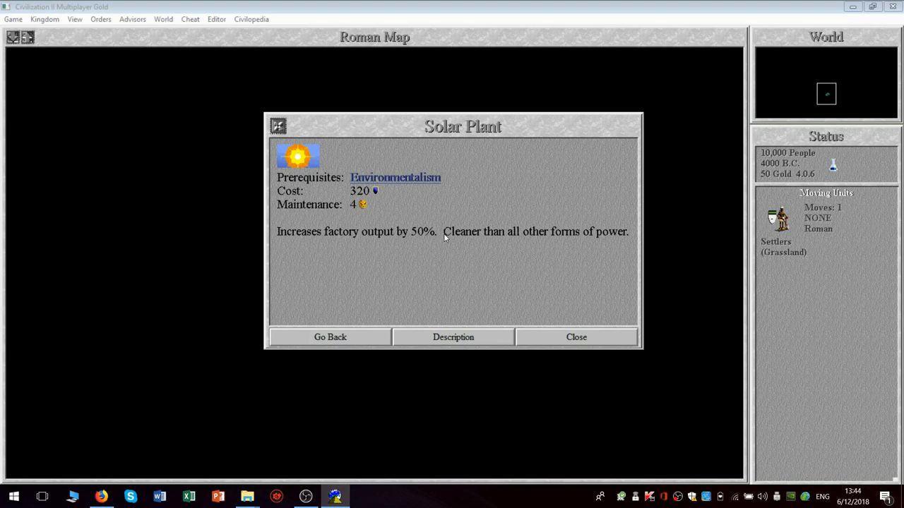
pyautogui.moveTo(422, 277)
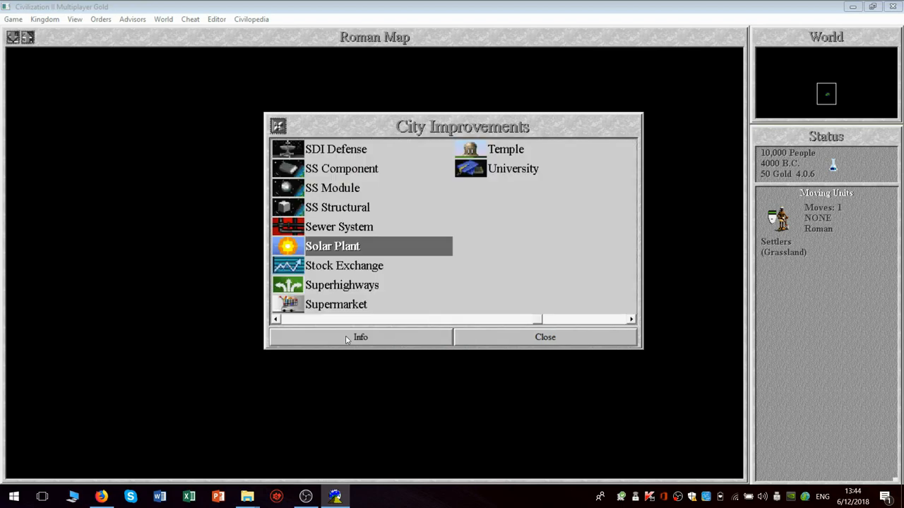
pyautogui.moveTo(299, 323)
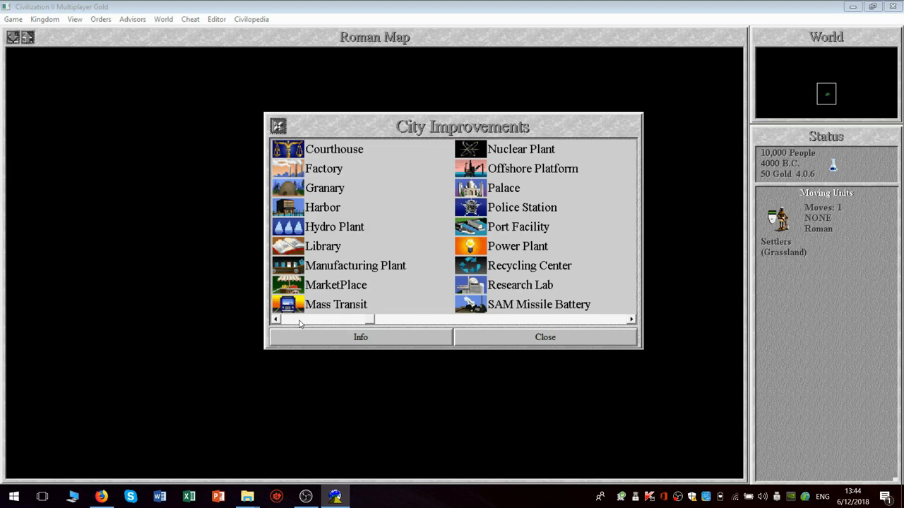
pyautogui.moveTo(479, 223)
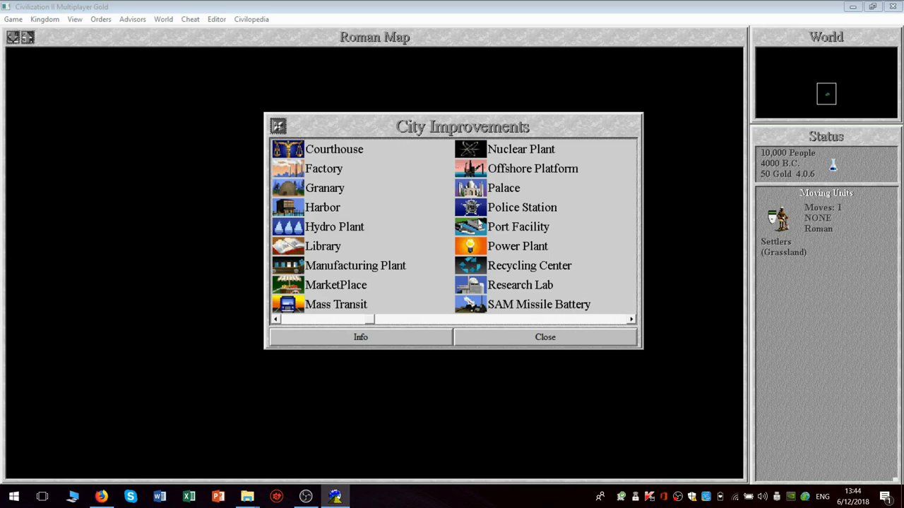
pyautogui.moveTo(515, 209)
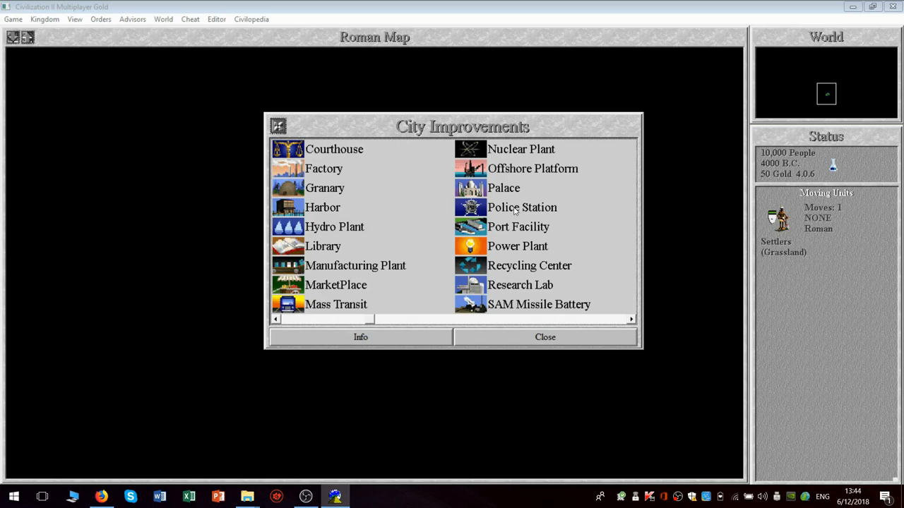
# - View Police Station's details (Communism, cost 60, maintenance 2) and its historical description
pyautogui.click(522, 206)
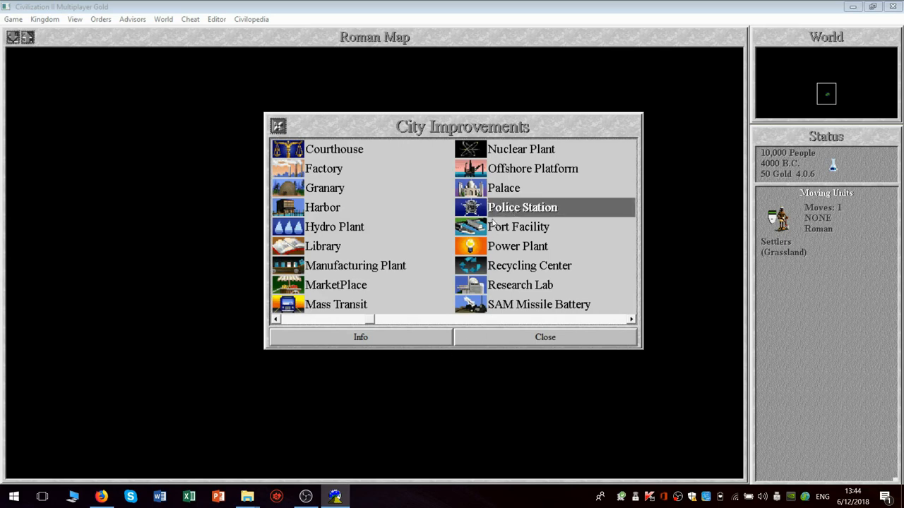
pyautogui.click(360, 336)
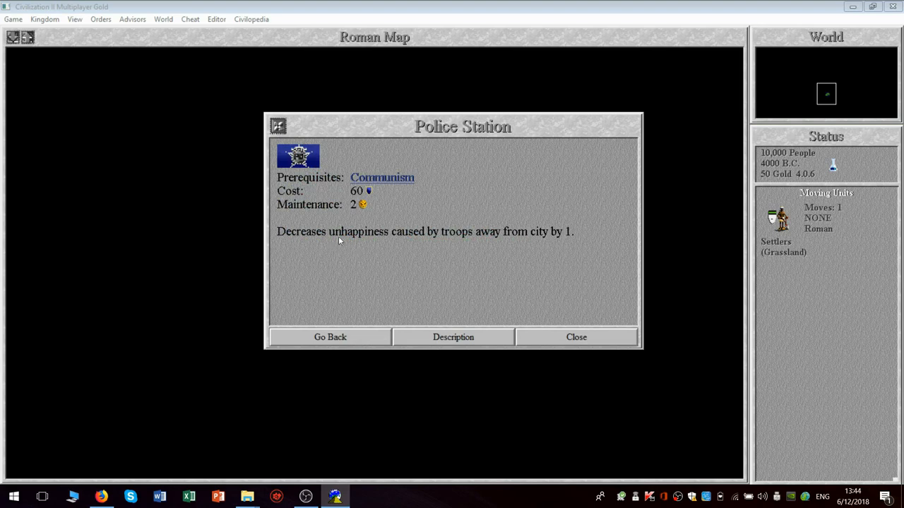
pyautogui.moveTo(536, 239)
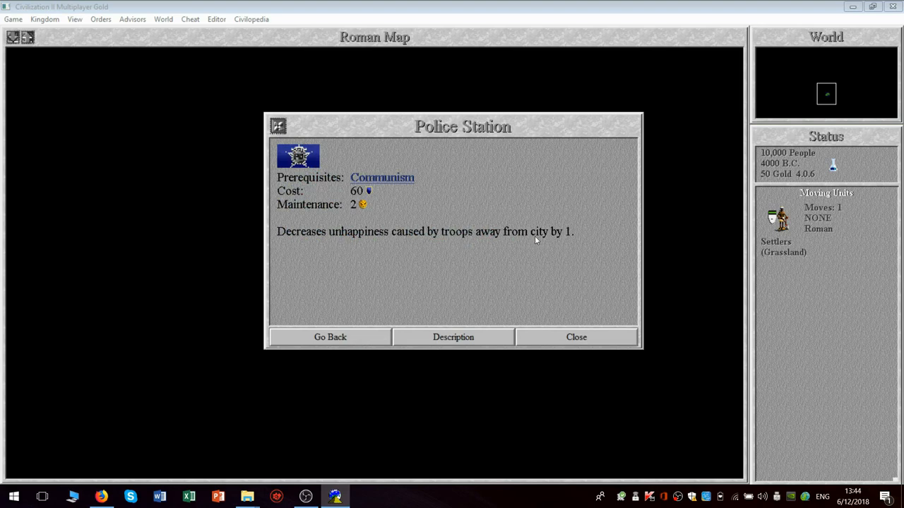
pyautogui.moveTo(402, 207)
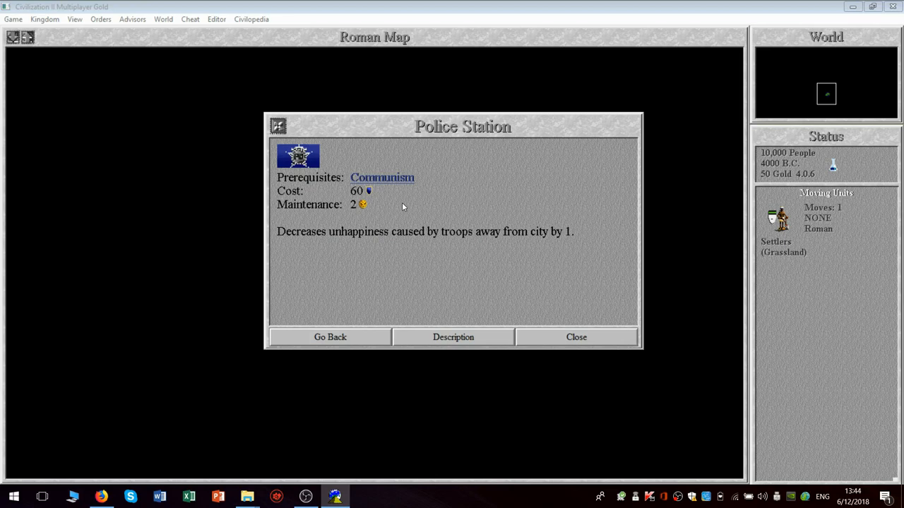
pyautogui.moveTo(412, 227)
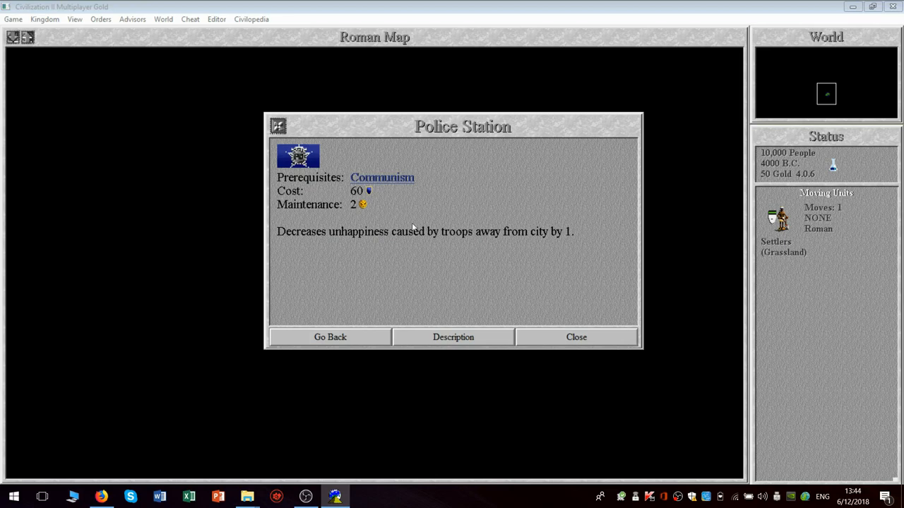
pyautogui.moveTo(330, 337)
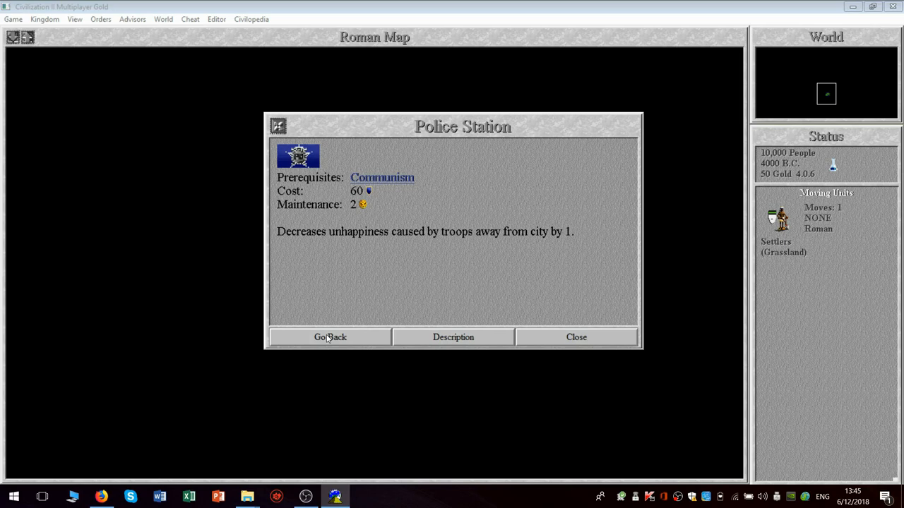
pyautogui.moveTo(452, 336)
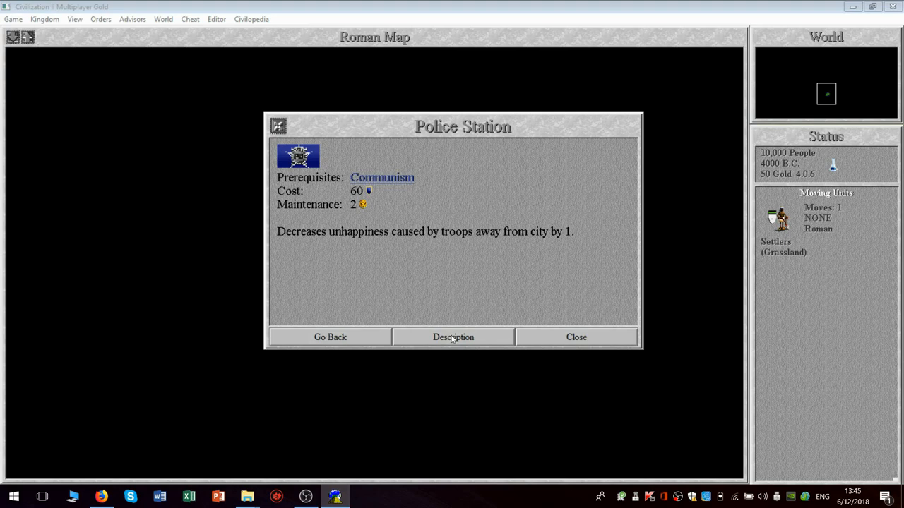
pyautogui.click(453, 337)
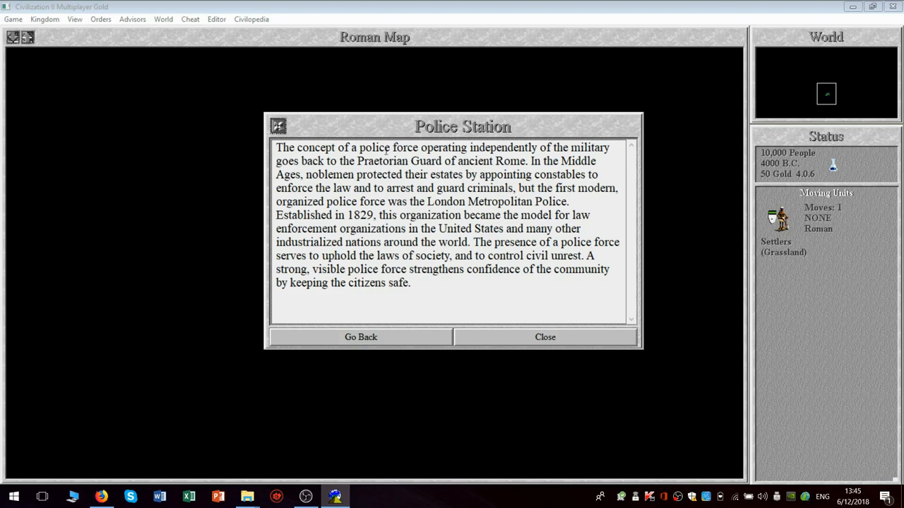
pyautogui.moveTo(392, 214)
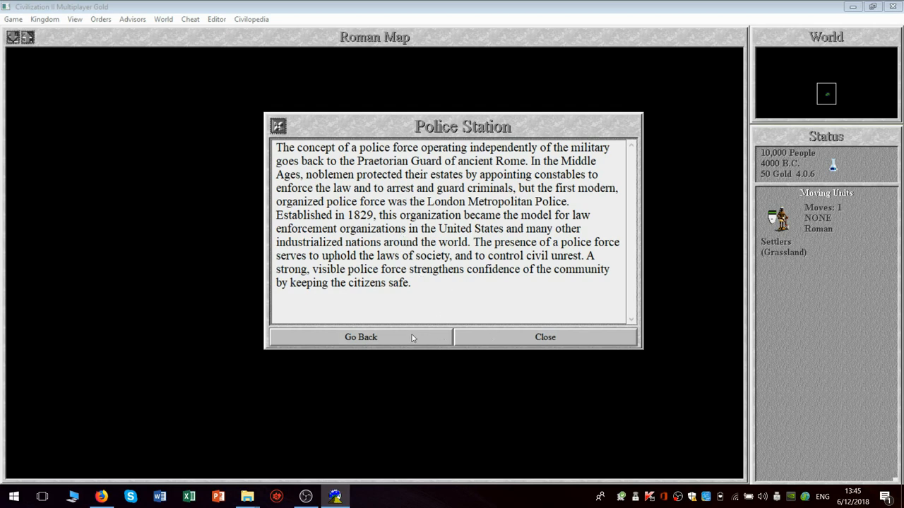
# - Leave the Police Station description and return to the City Improvements list
pyautogui.click(362, 336)
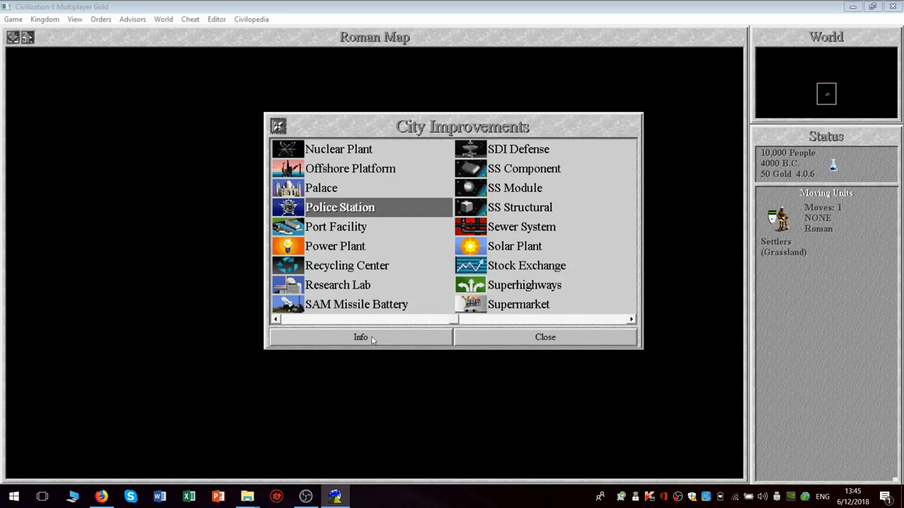
pyautogui.moveTo(336, 147)
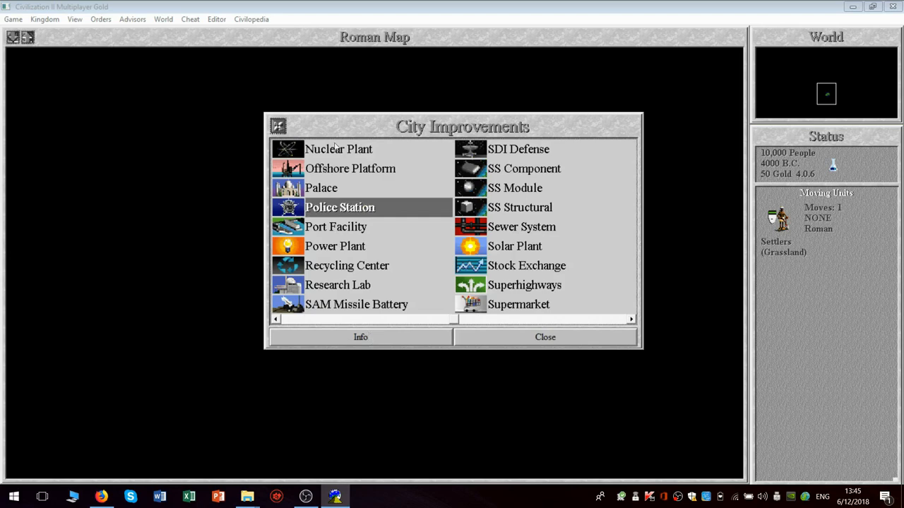
pyautogui.moveTo(364, 172)
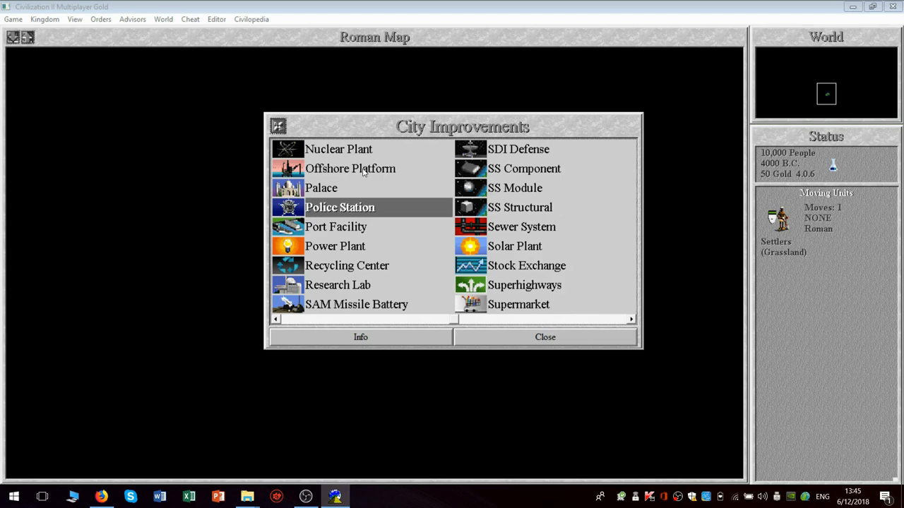
pyautogui.moveTo(291, 325)
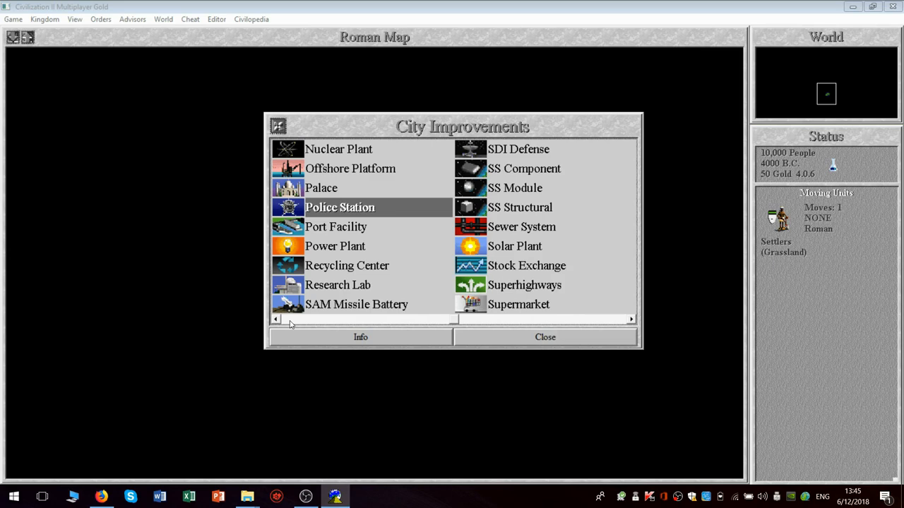
pyautogui.moveTo(318, 305)
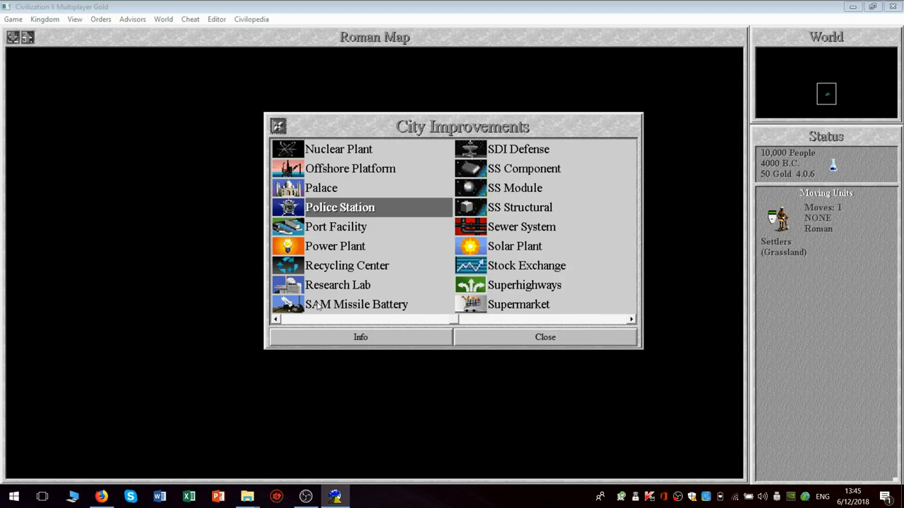
pyautogui.moveTo(295, 323)
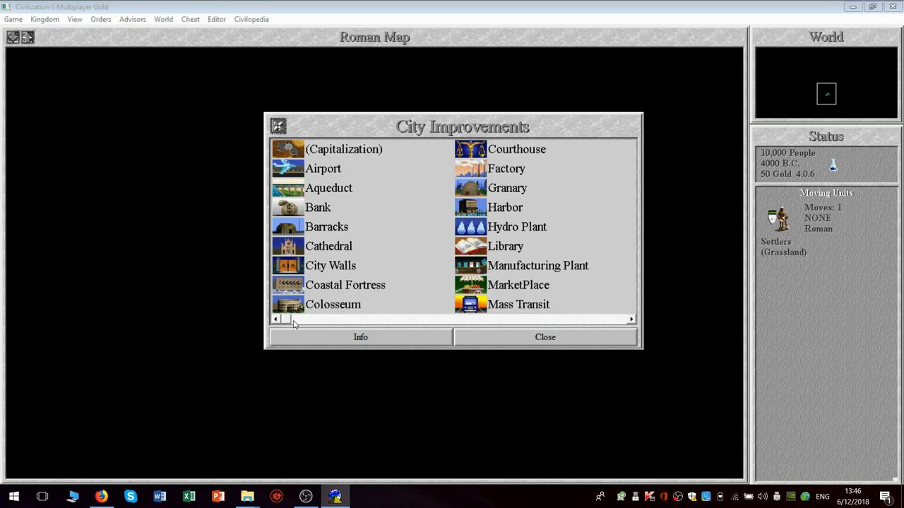
pyautogui.moveTo(396, 264)
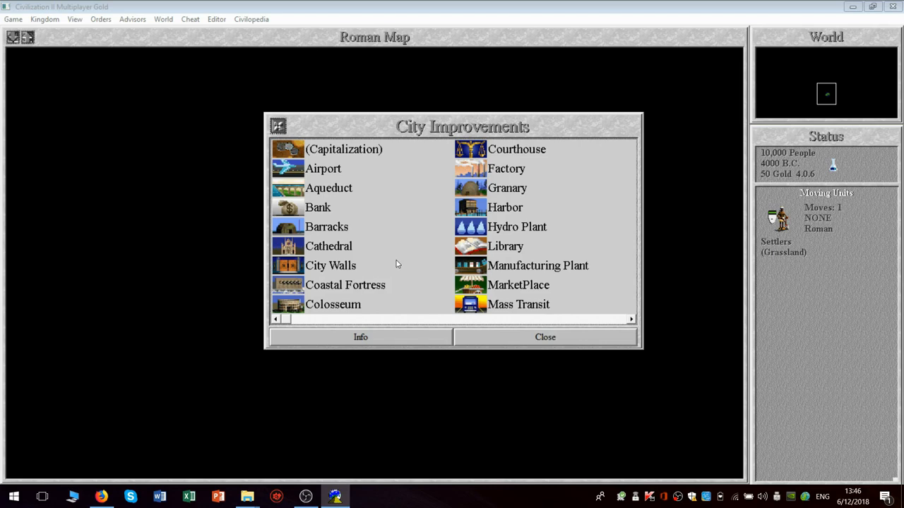
pyautogui.moveTo(520, 209)
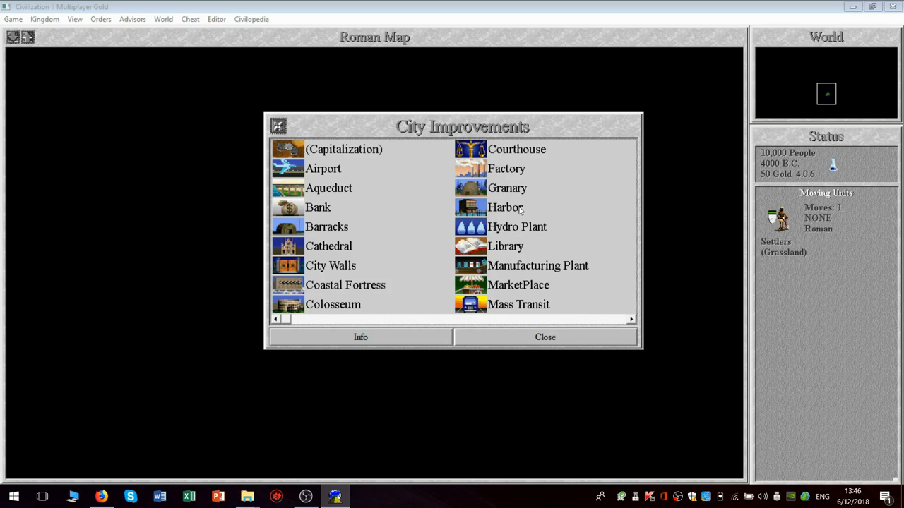
pyautogui.moveTo(613, 325)
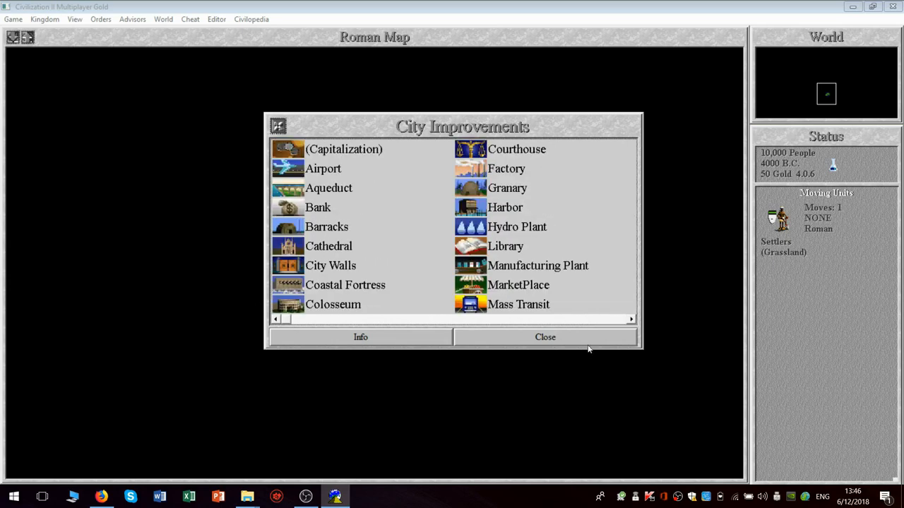
# - Close the City Improvements list and reopen the Civilopedia topic menu
pyautogui.click(545, 337)
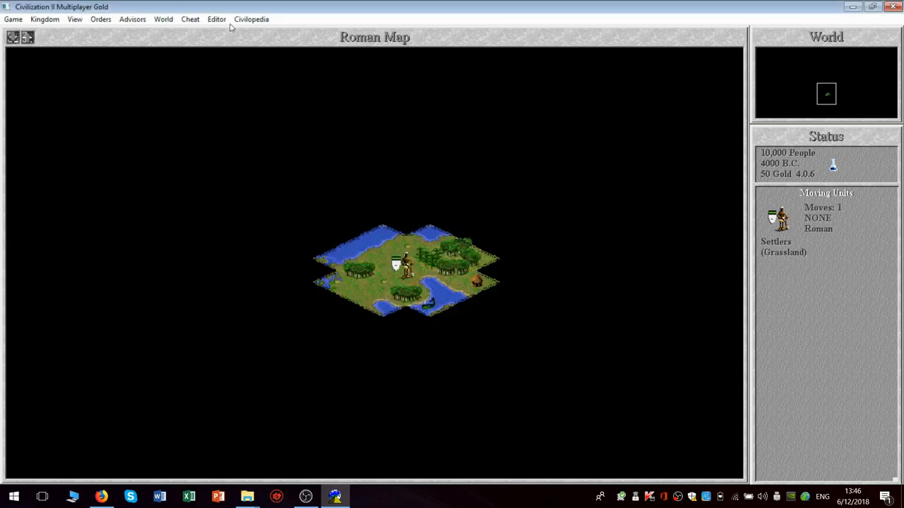
pyautogui.click(252, 19)
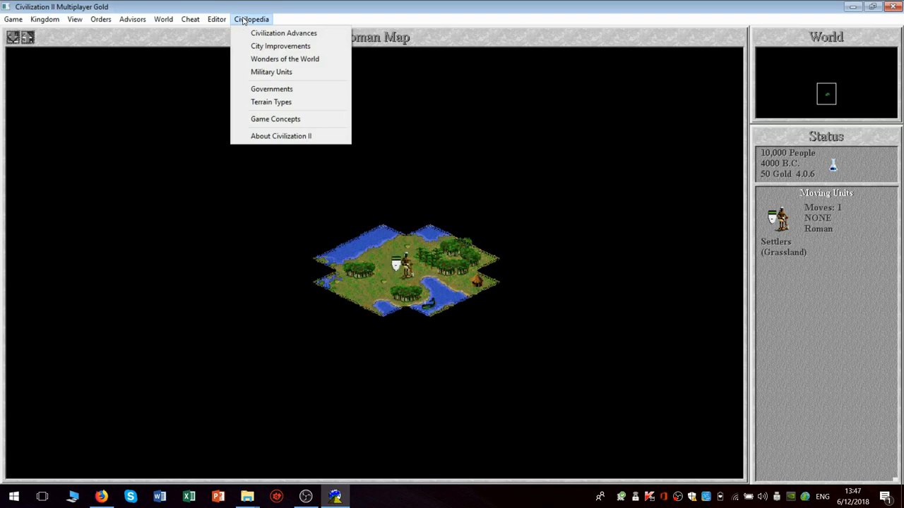
pyautogui.moveTo(280, 46)
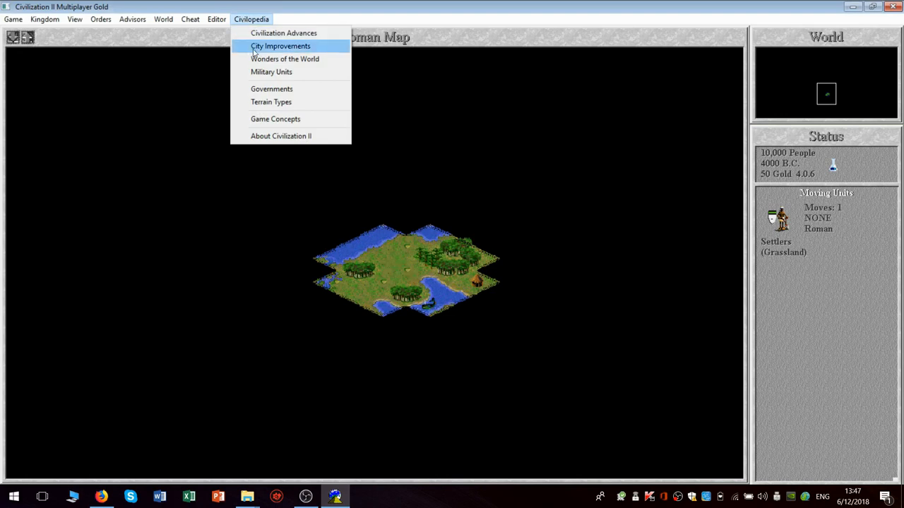
pyautogui.moveTo(271, 101)
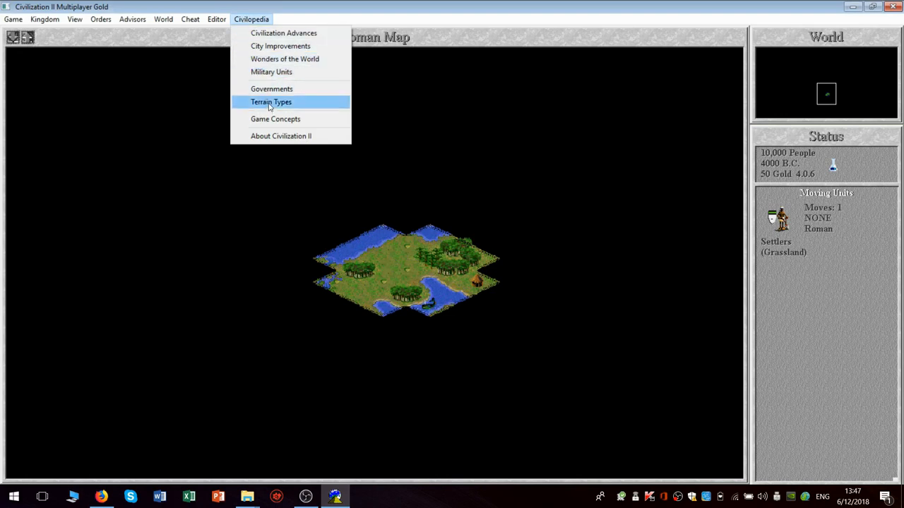
# - Show the Terrain and Special Resources list, from Buffalo through Ivory
pyautogui.click(271, 102)
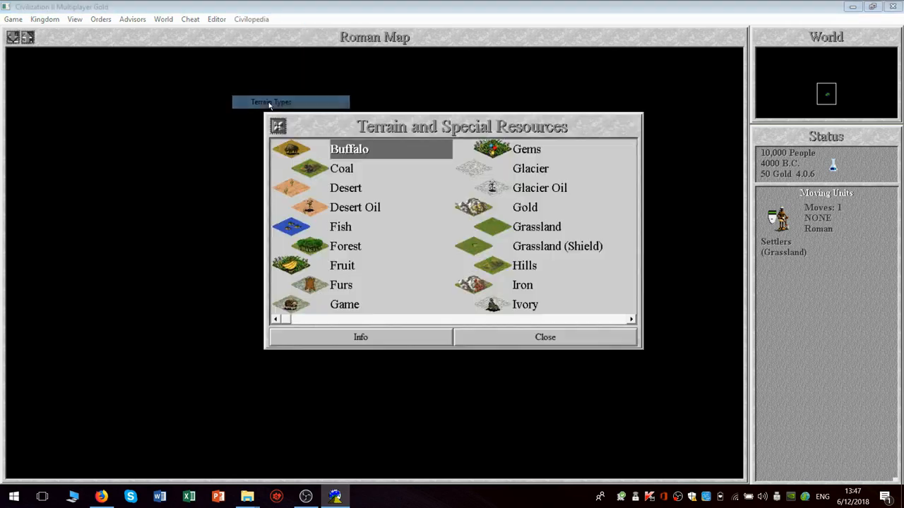
pyautogui.moveTo(551, 302)
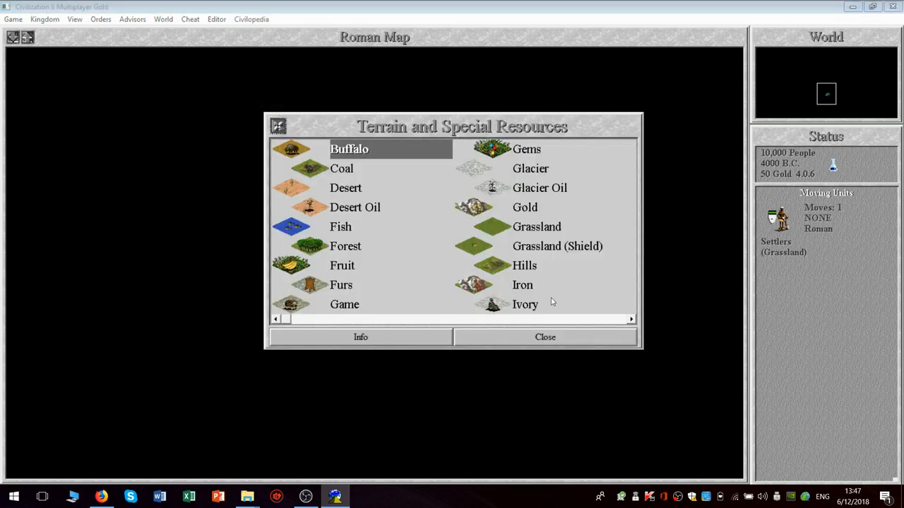
pyautogui.moveTo(613, 322)
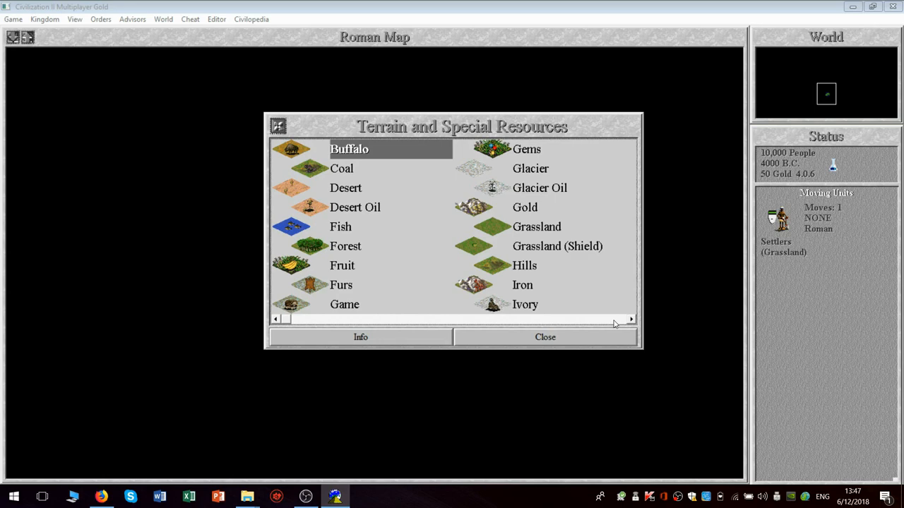
pyautogui.click(630, 319)
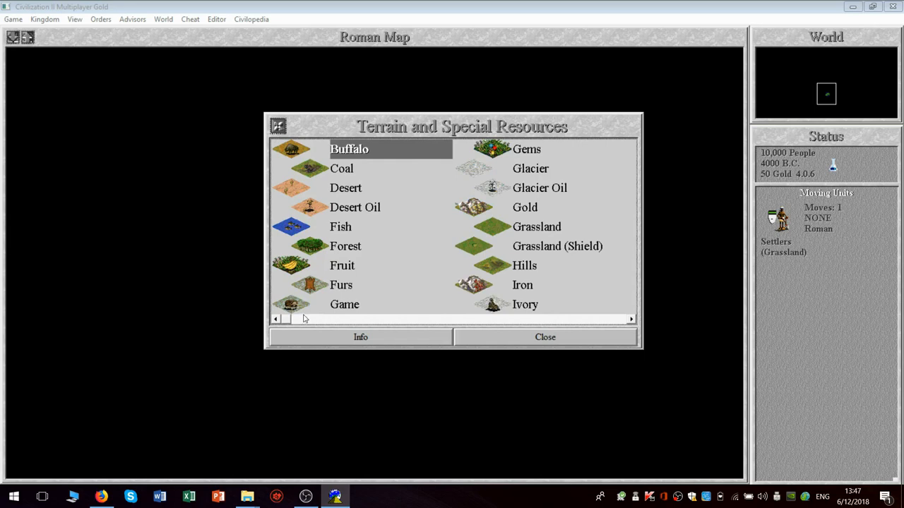
pyautogui.moveTo(485, 344)
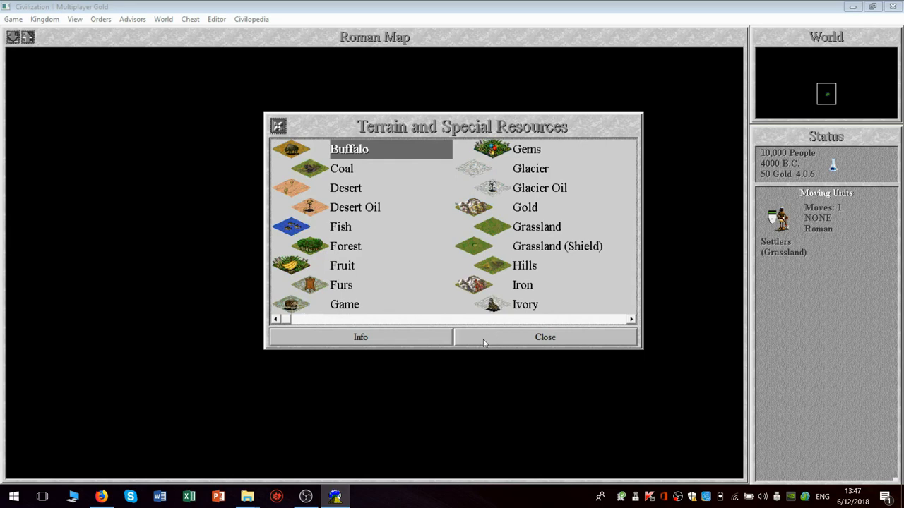
# - Close the terrain list and show the Game Concepts list beginning with Airbases
pyautogui.click(545, 336)
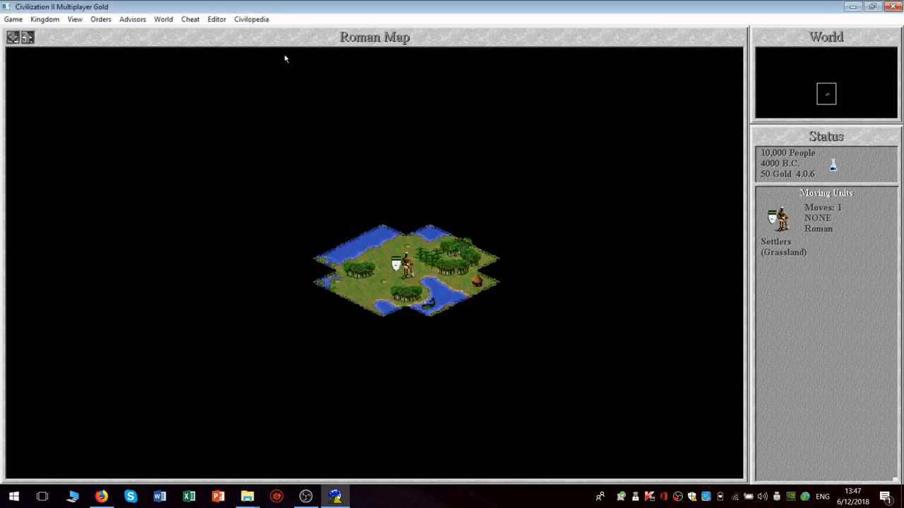
pyautogui.click(251, 20)
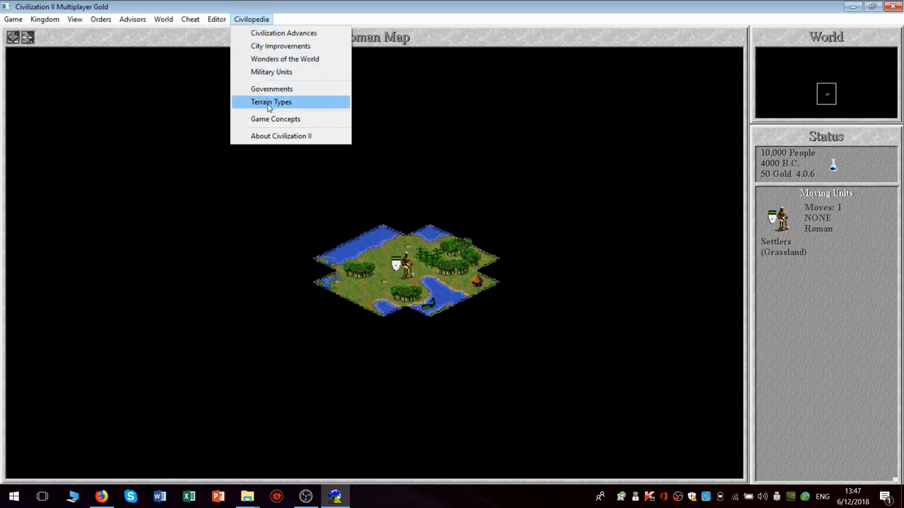
pyautogui.click(276, 119)
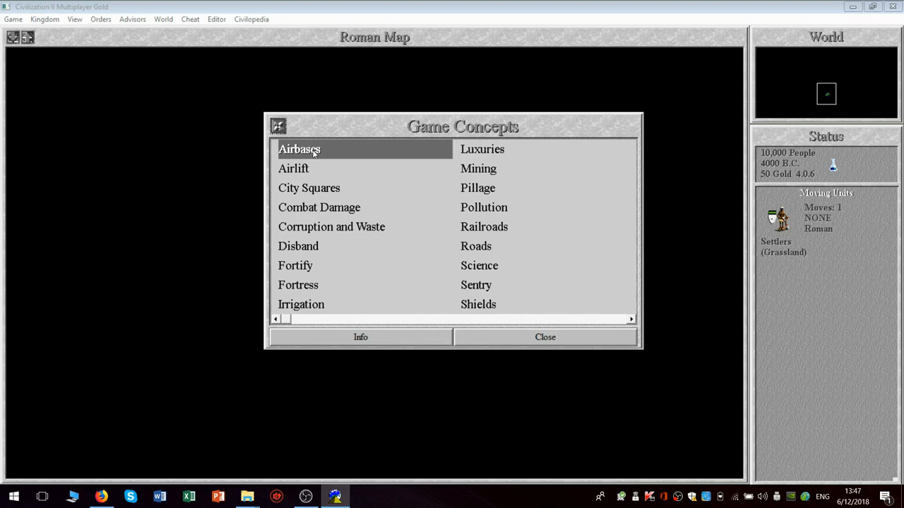
# - View the Airbases Civilopedia entry on Radio-enabled aircraft refueling stations
pyautogui.click(360, 336)
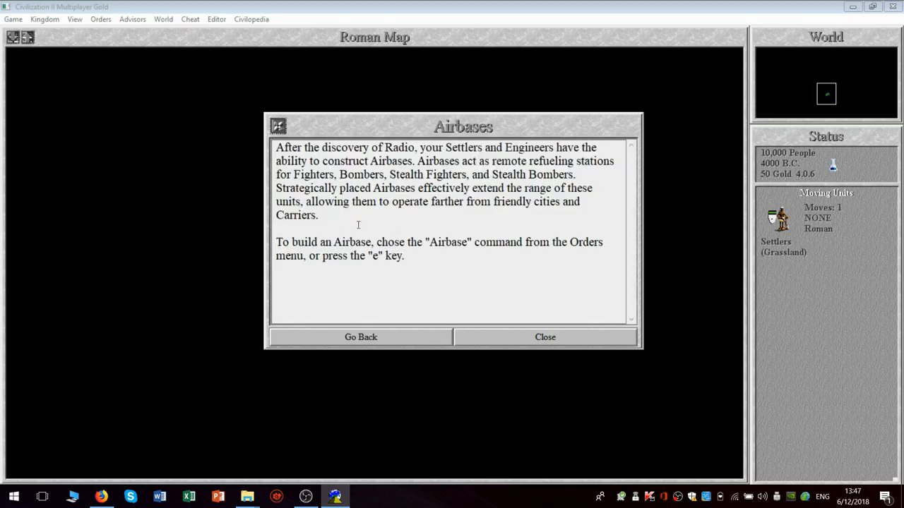
pyautogui.moveTo(502, 161)
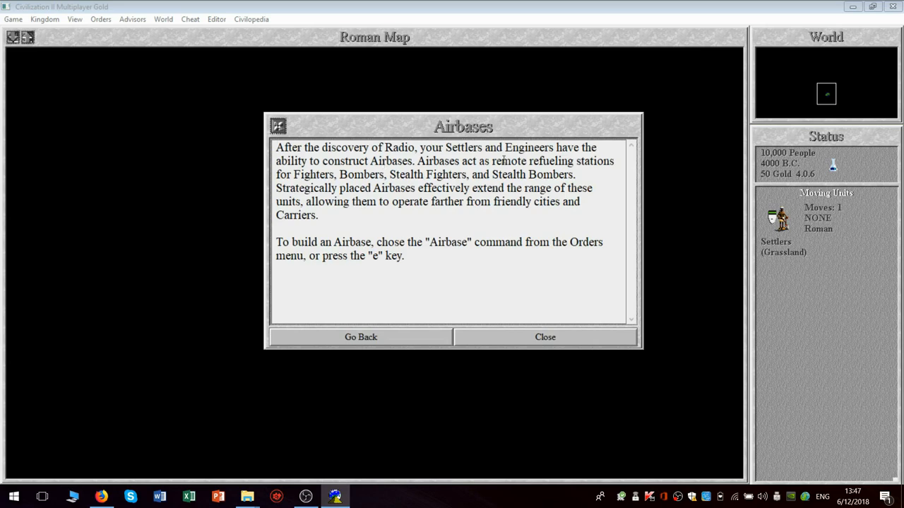
pyautogui.moveTo(466, 200)
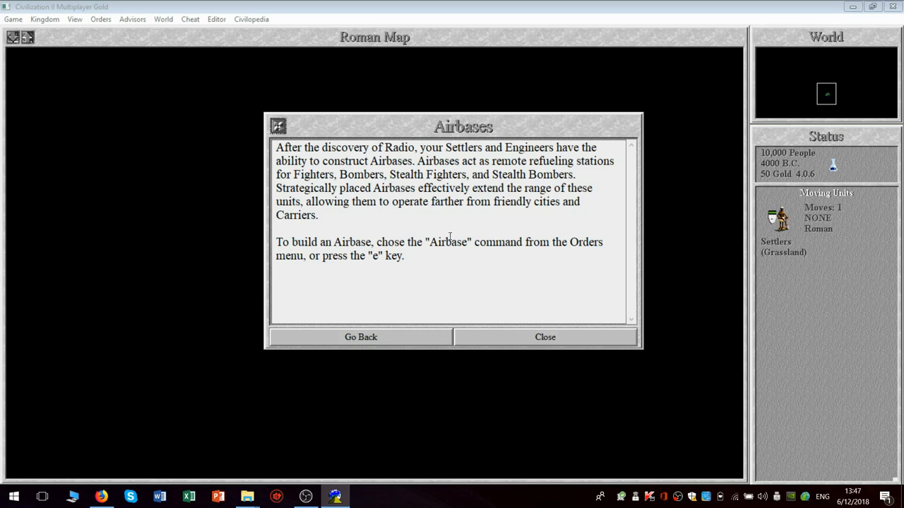
pyautogui.moveTo(446, 211)
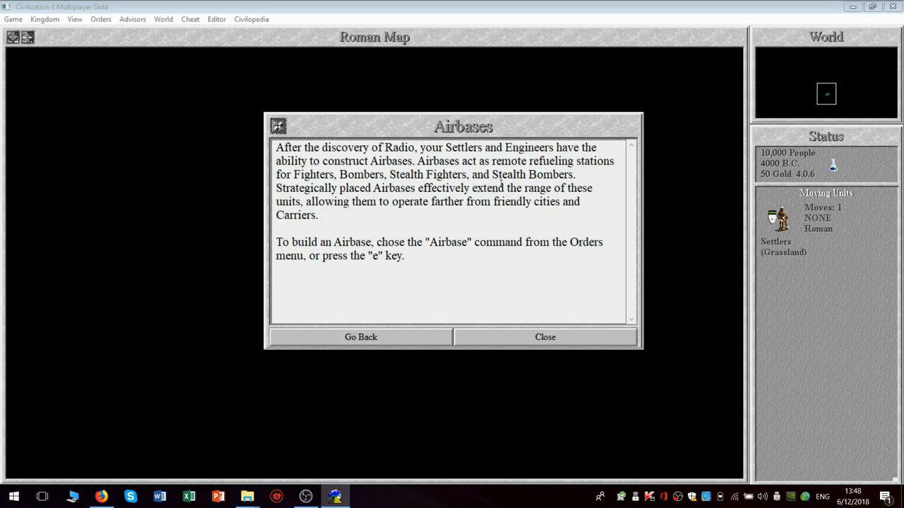
pyautogui.moveTo(367, 204)
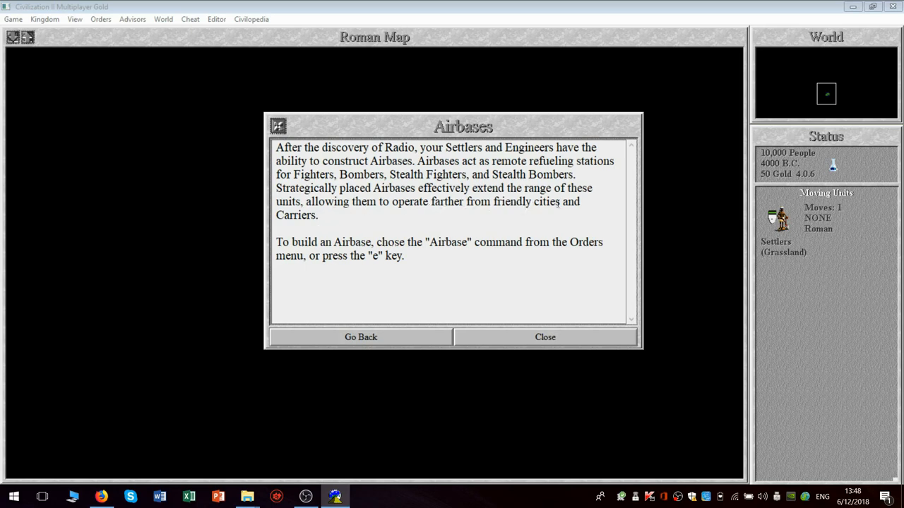
pyautogui.moveTo(409, 219)
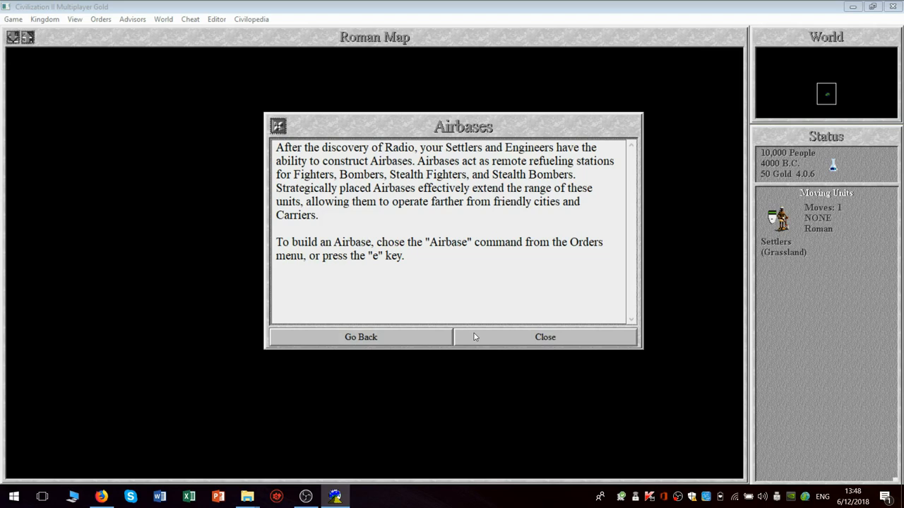
# - Return from the Airbases entry to the Game Concepts list (Airbases to Shields)
pyautogui.click(360, 337)
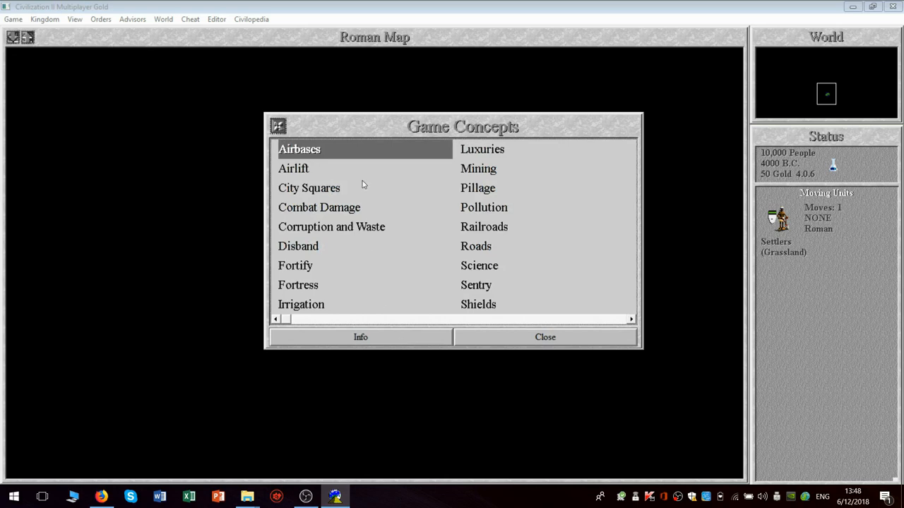
pyautogui.moveTo(452, 307)
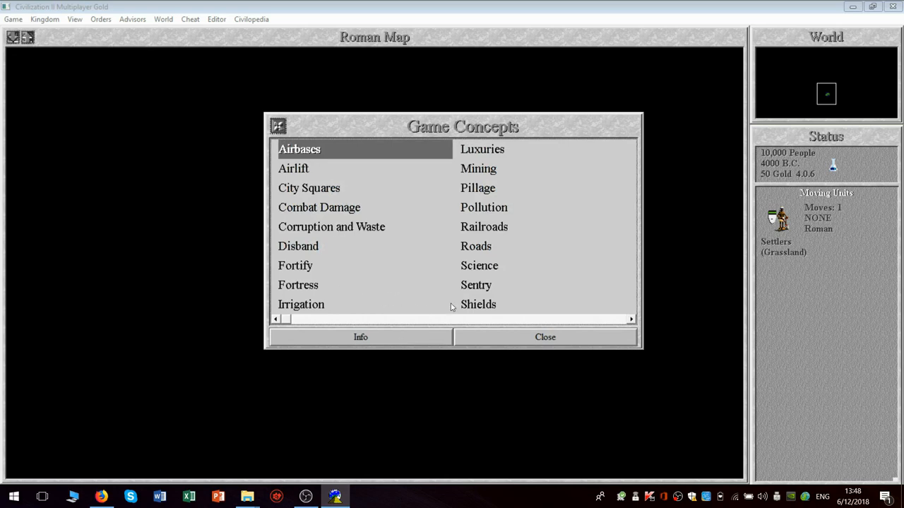
pyautogui.moveTo(296, 288)
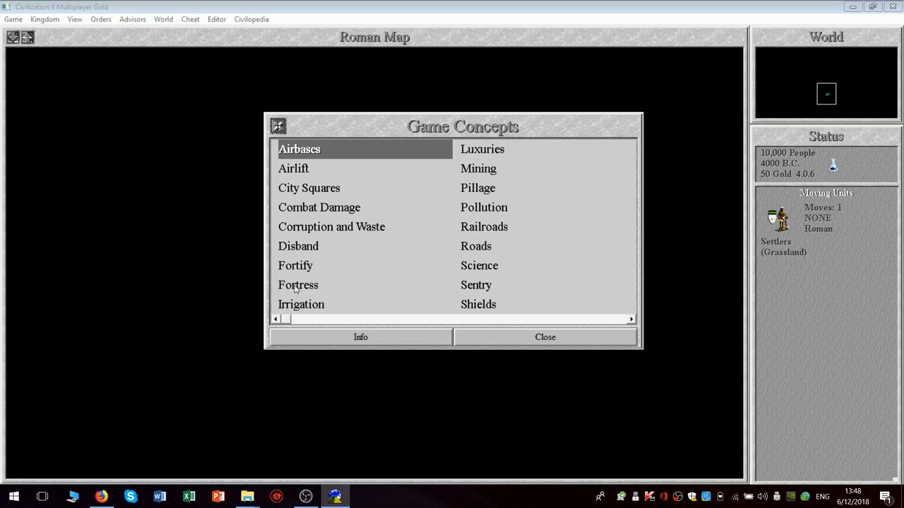
pyautogui.moveTo(303, 289)
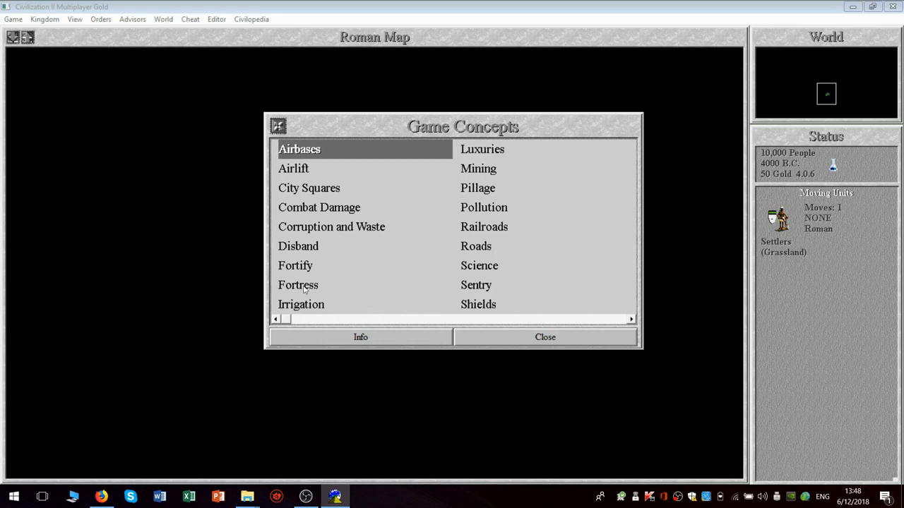
pyautogui.moveTo(534, 312)
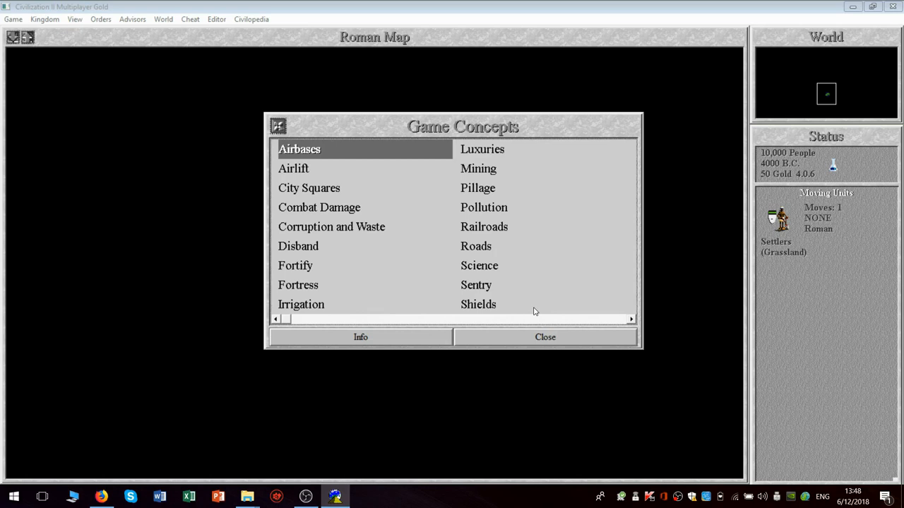
pyautogui.moveTo(602, 316)
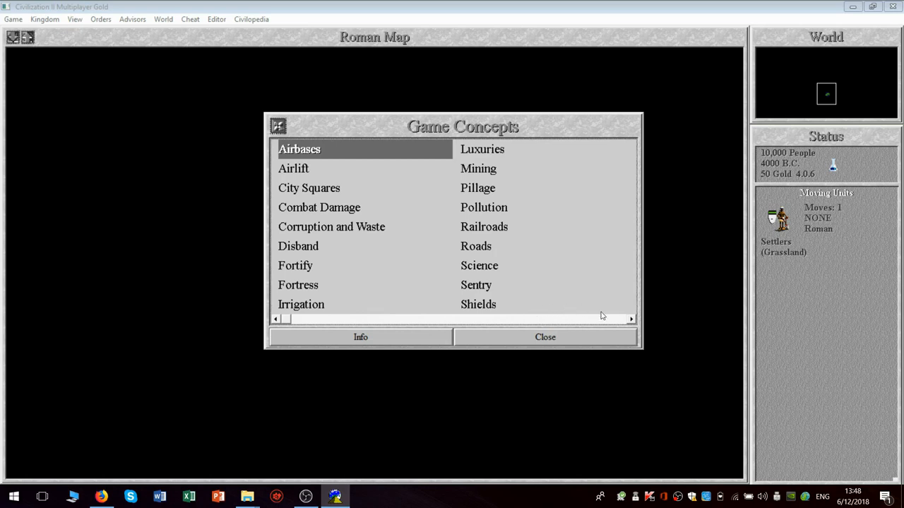
pyautogui.moveTo(622, 321)
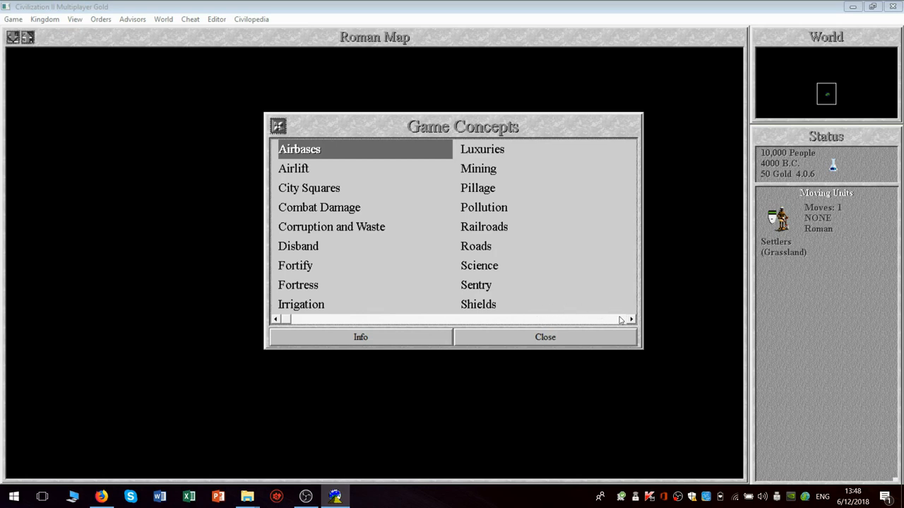
# - Browse the later Game Concepts up to Veteran Units, then select Airlift
pyautogui.click(630, 319)
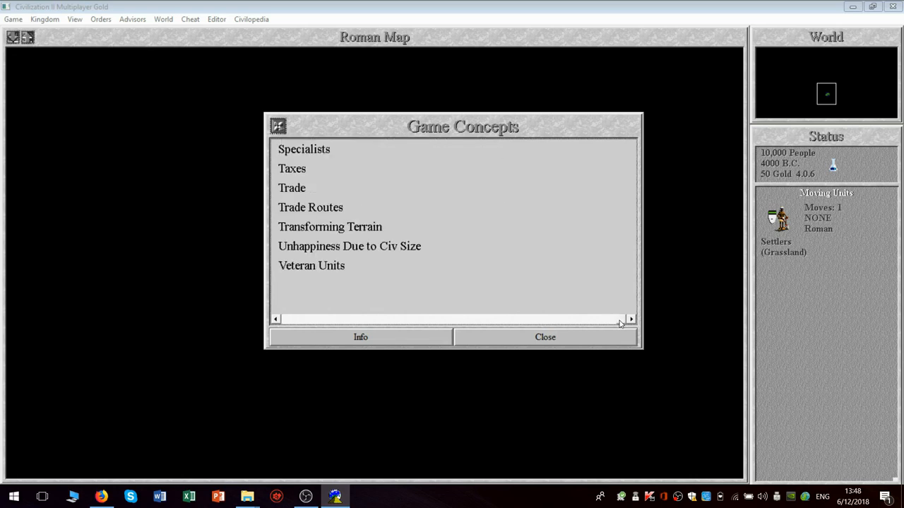
pyautogui.moveTo(586, 316)
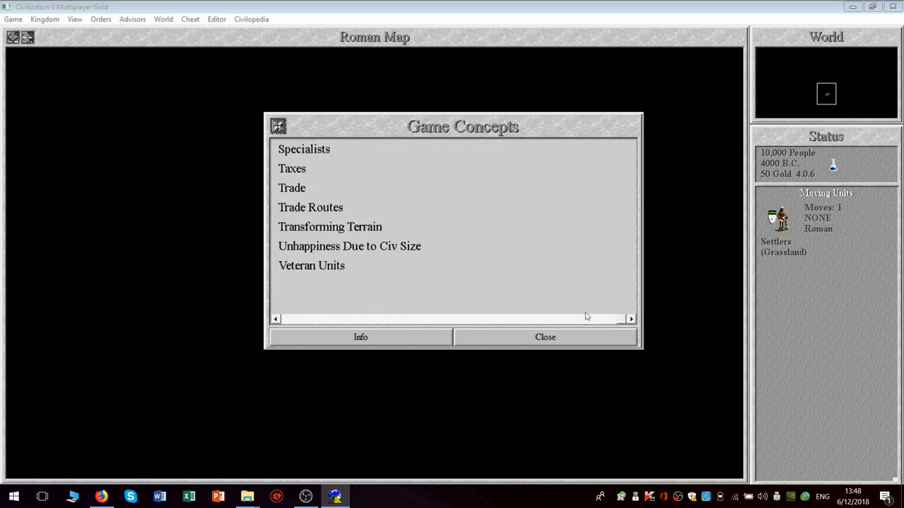
pyautogui.moveTo(280, 317)
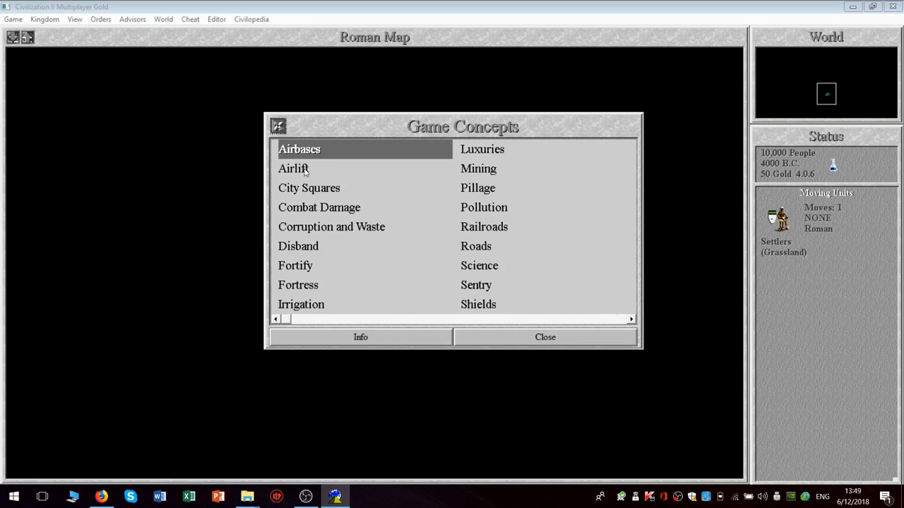
pyautogui.click(293, 170)
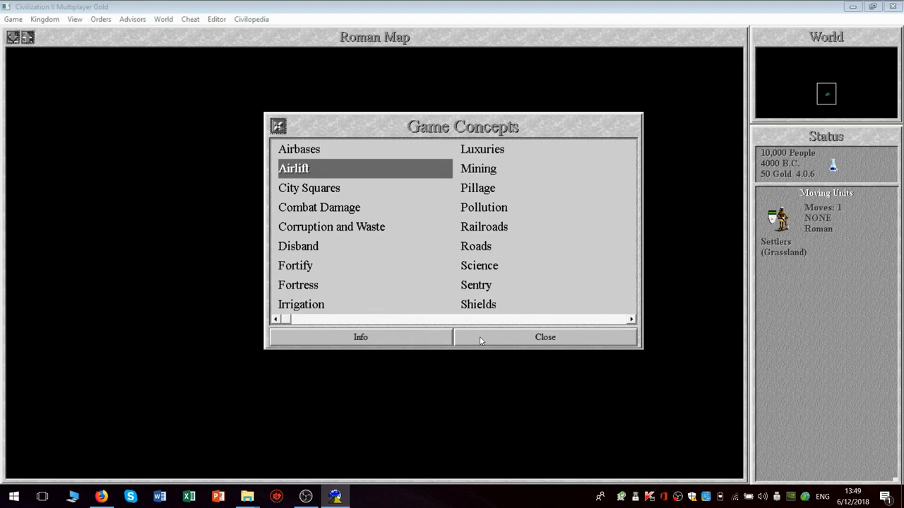
# - Leave Game Concepts and show the Military Units list from AEGIS Cruiser to Destroyer
pyautogui.click(545, 336)
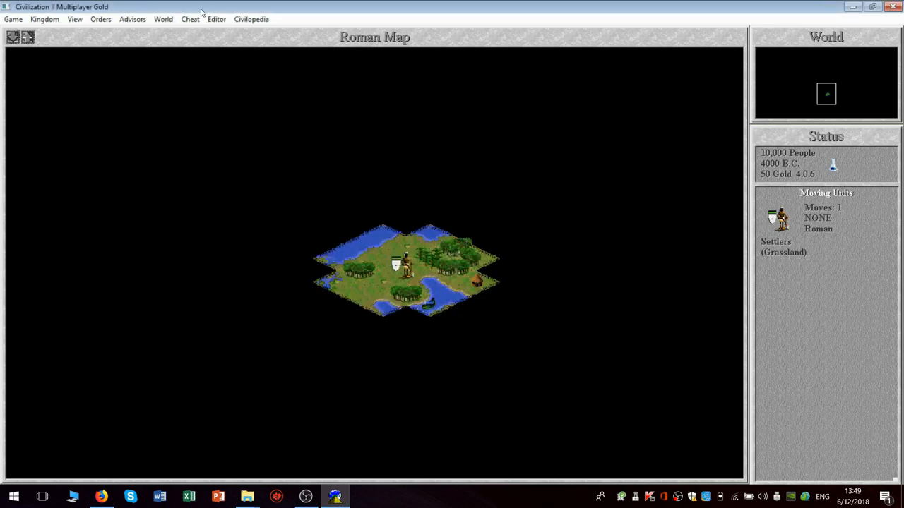
pyautogui.click(252, 20)
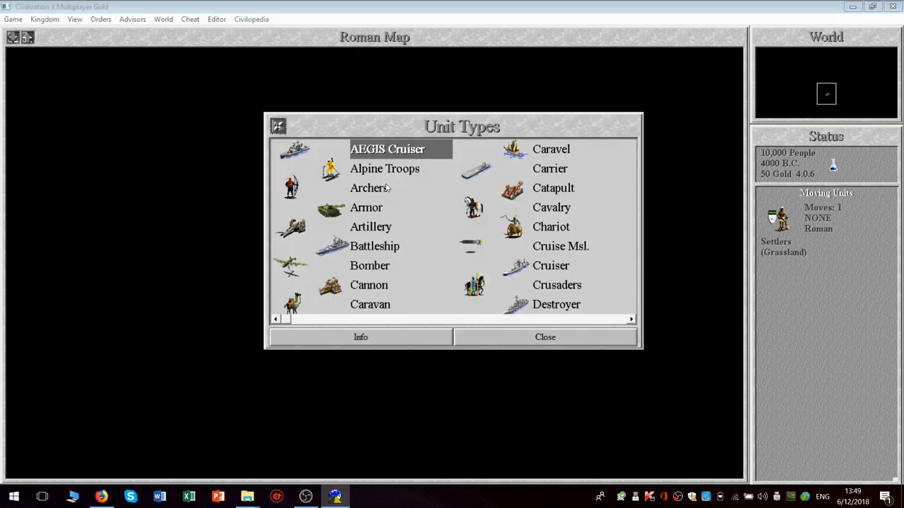
pyautogui.click(629, 319)
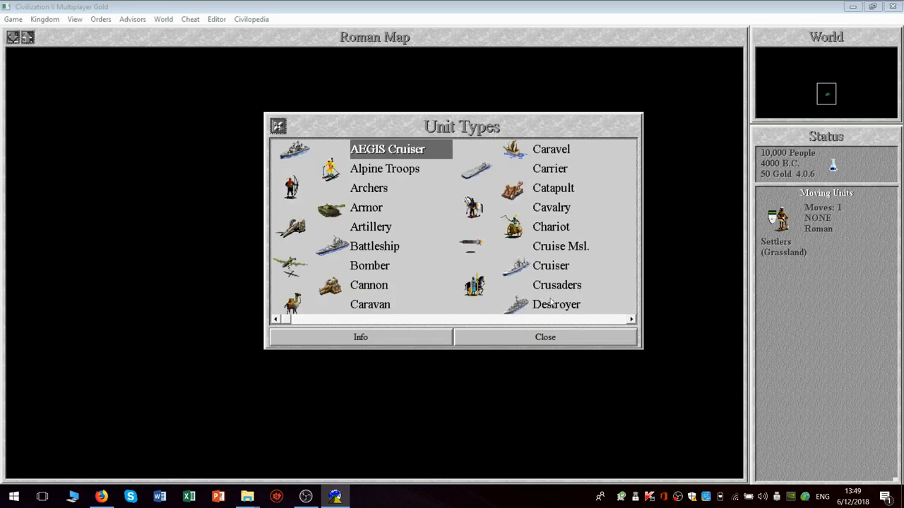
pyautogui.moveTo(604, 324)
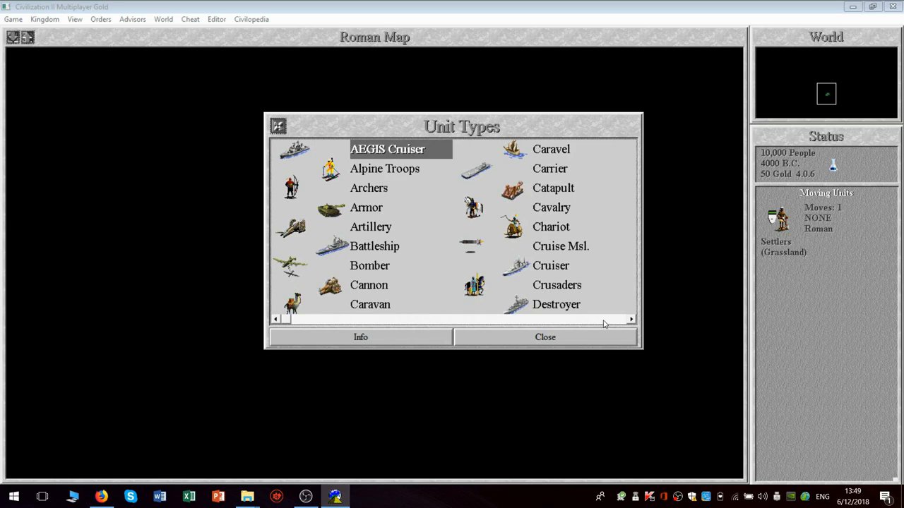